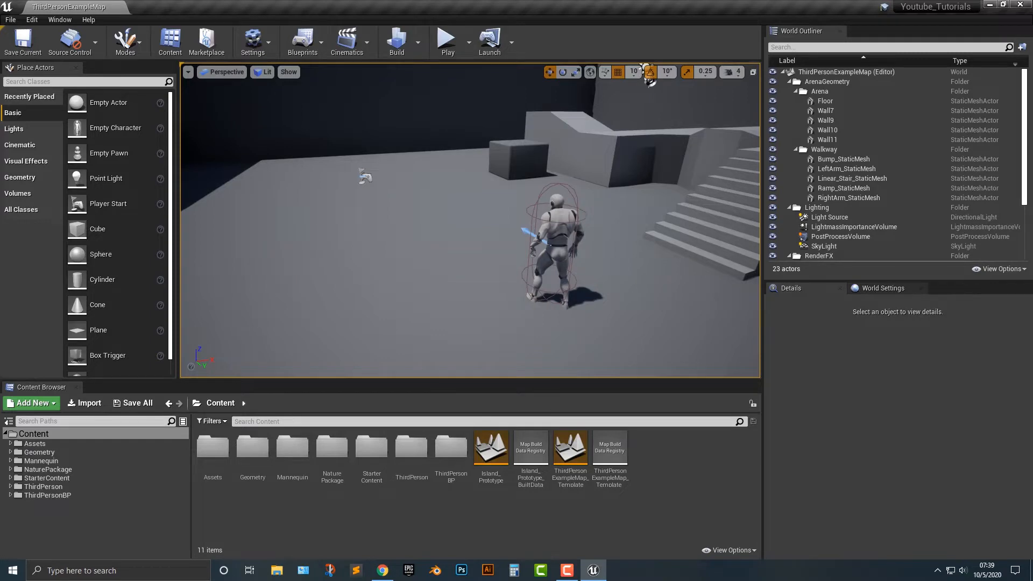
Step: Create a Blueprint Class with CameraShake as parent, named NewShake, in the Content folder
left_click(647, 71)
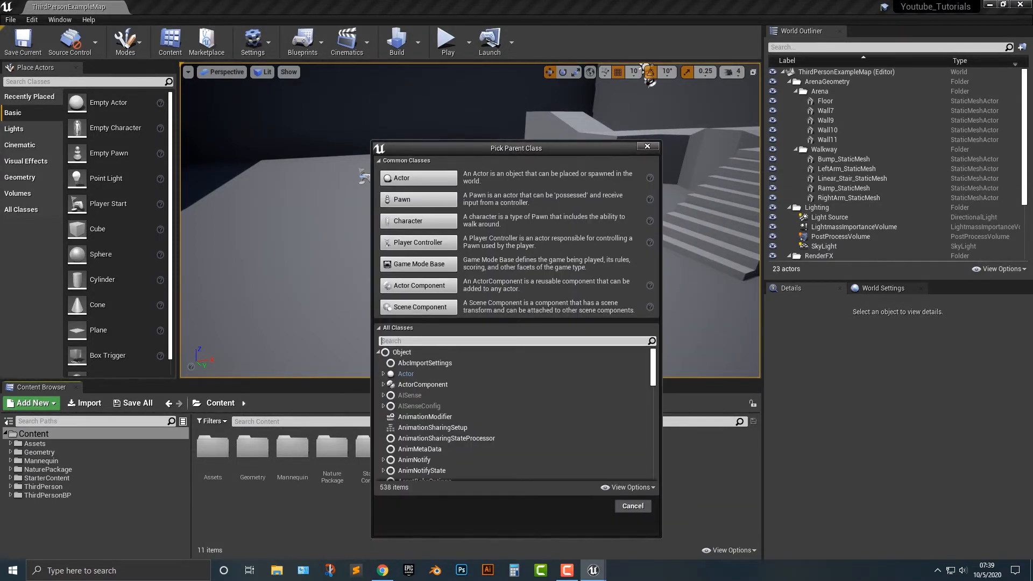
type("camerak")
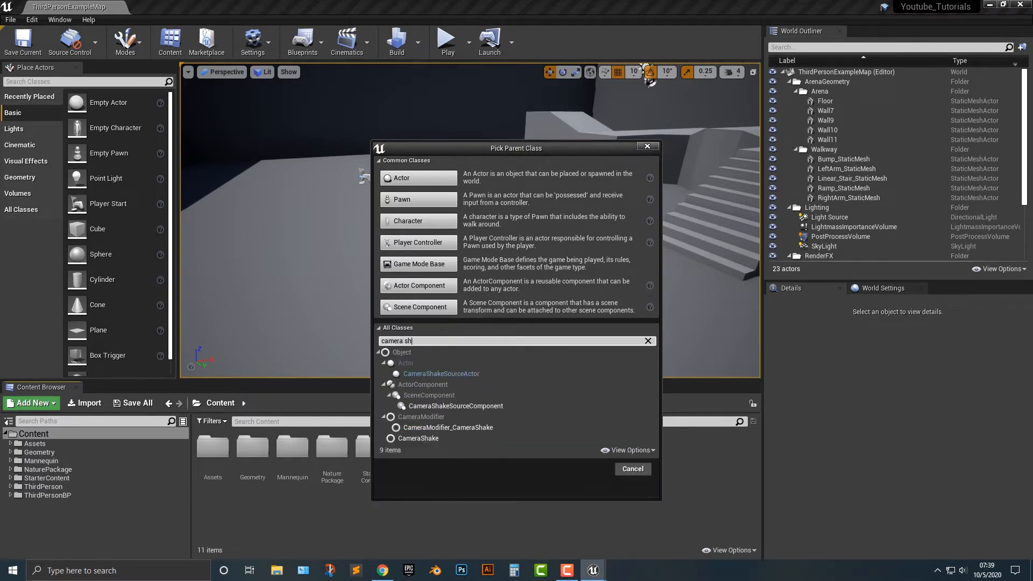
type("a")
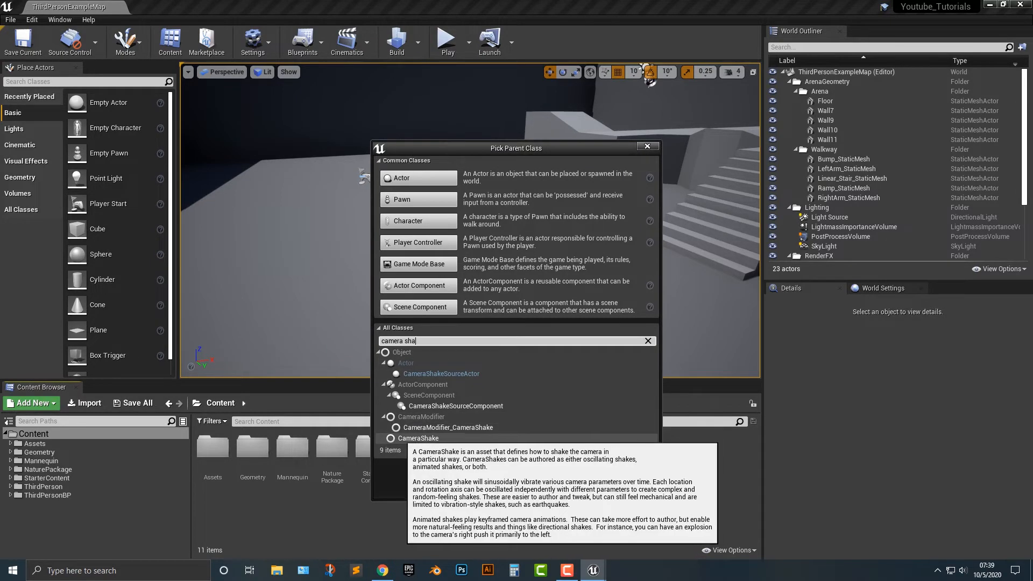
left_click(418, 438)
type("NewShake")
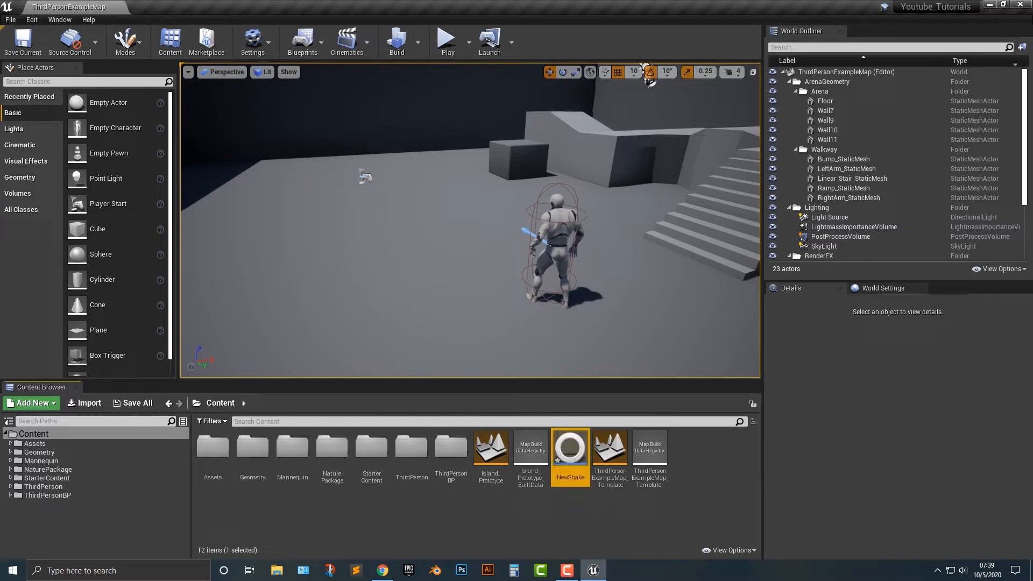
Step: In NewShake's Class Defaults, set Oscillation Duration to 5.0 seconds
double_click(570, 446)
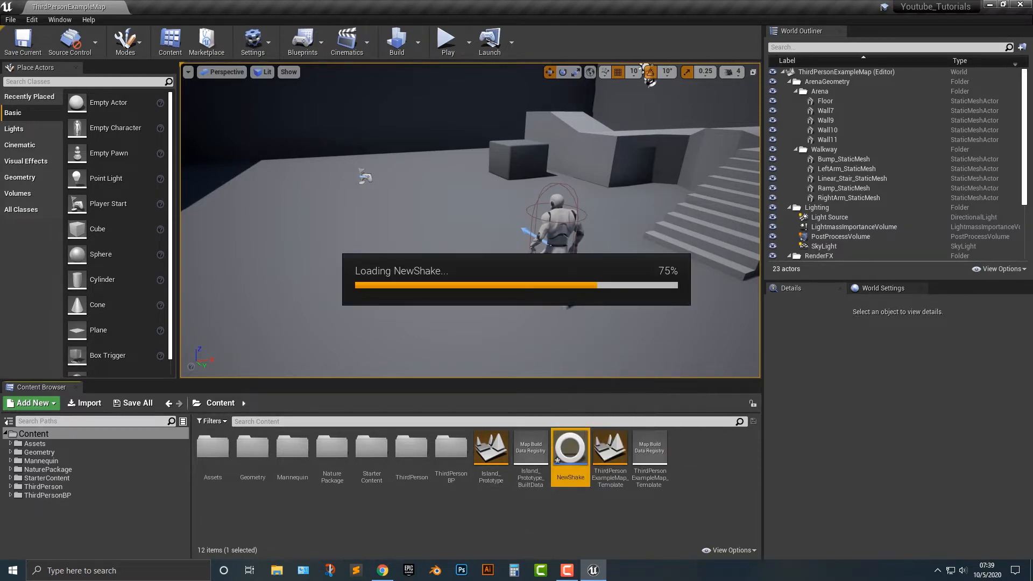
double_click(571, 446)
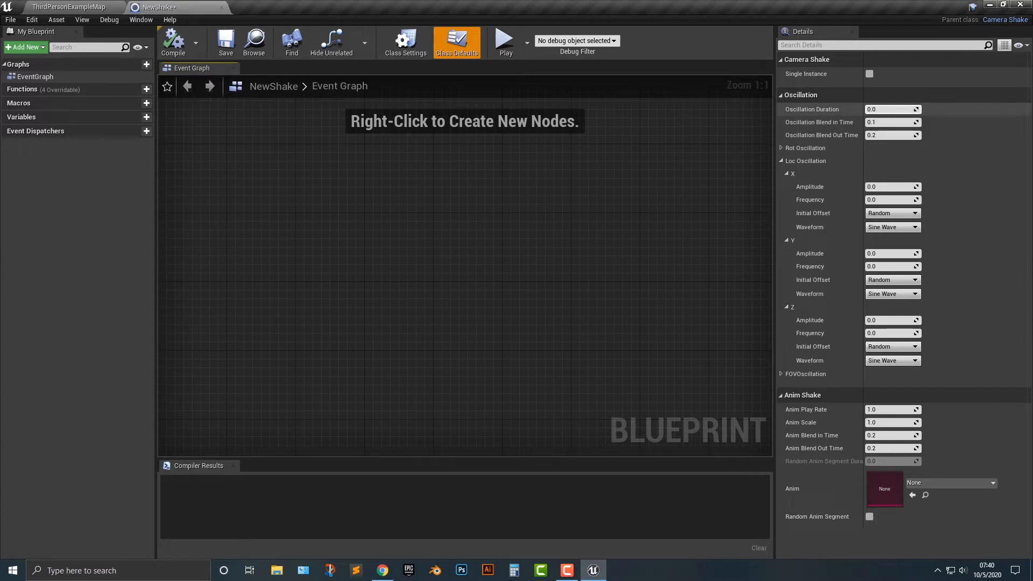
left_click(890, 109)
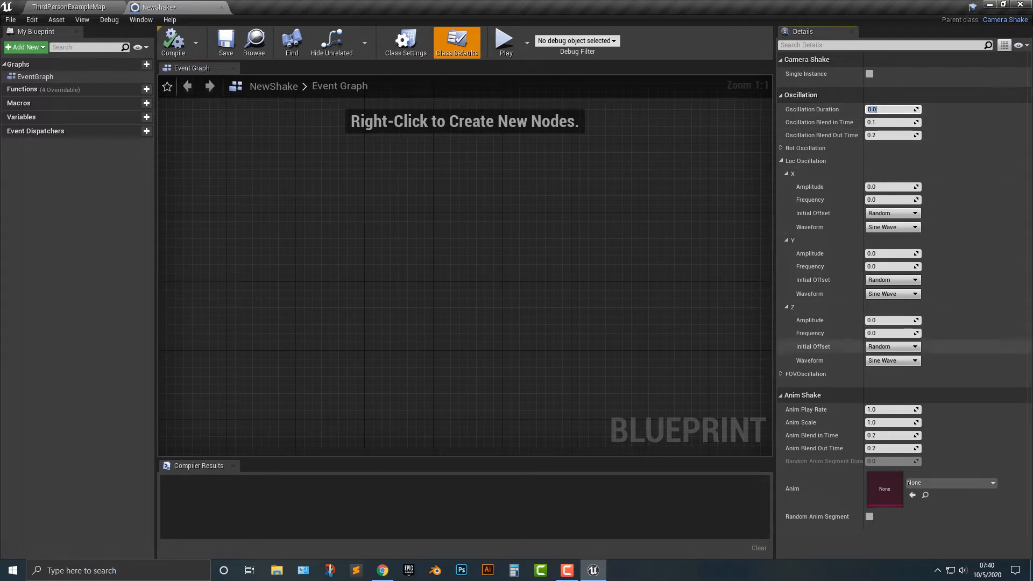
mouse_move(893, 136)
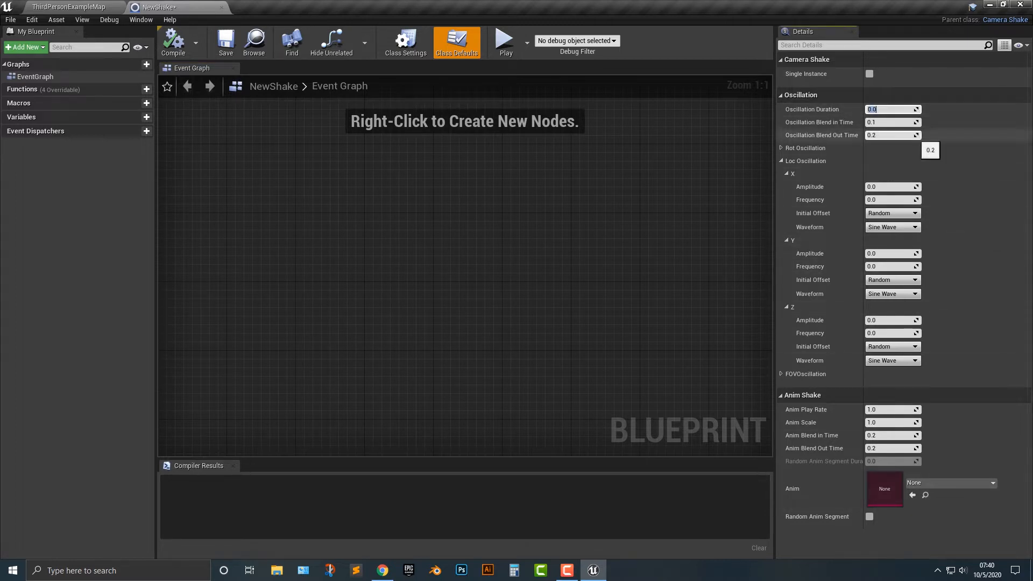
type("5")
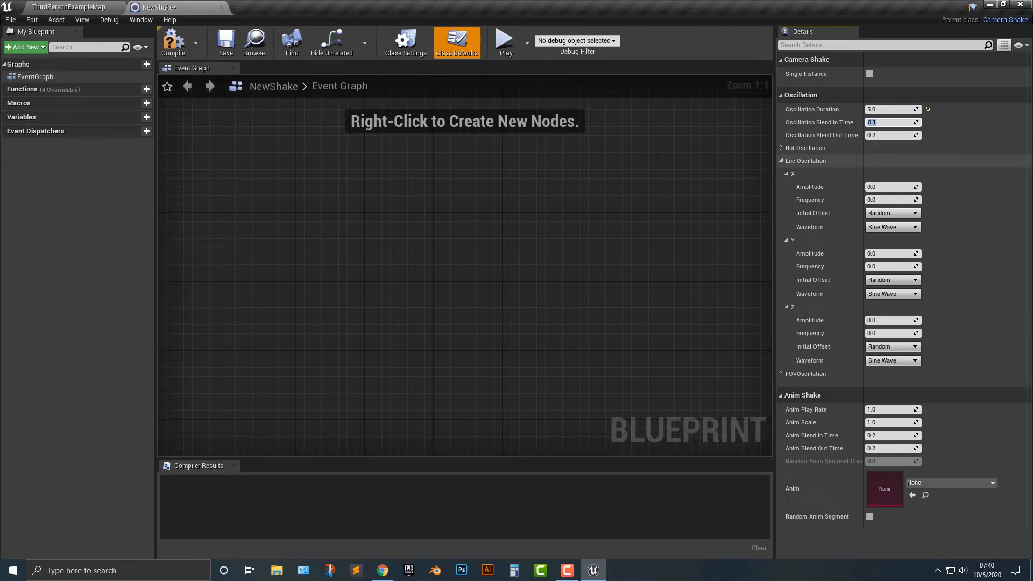
Step: Set Loc Oscillation X, Y and Z amplitude 5.0 and frequency 1.0, then compile
left_click(781, 160)
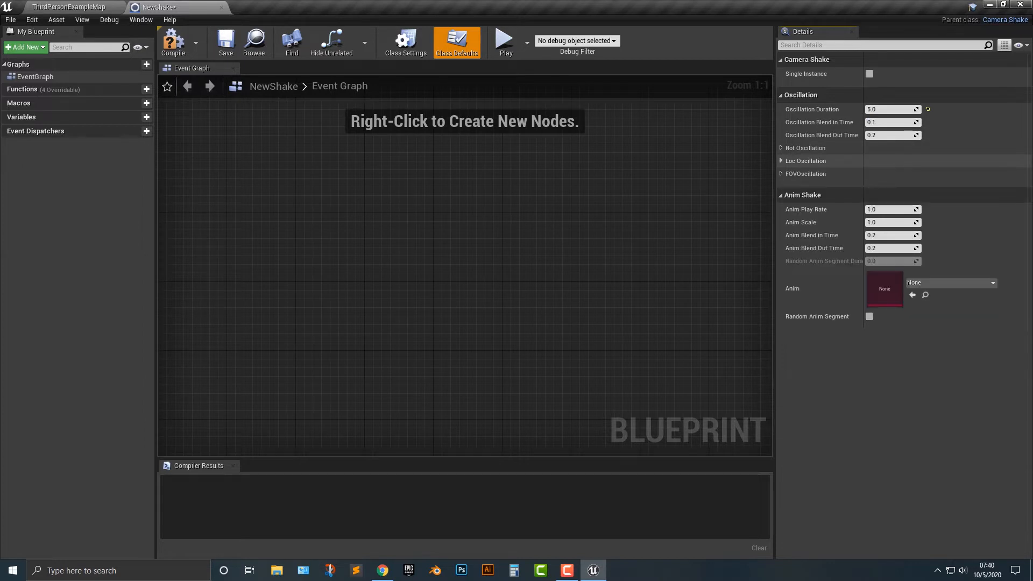
left_click(782, 161)
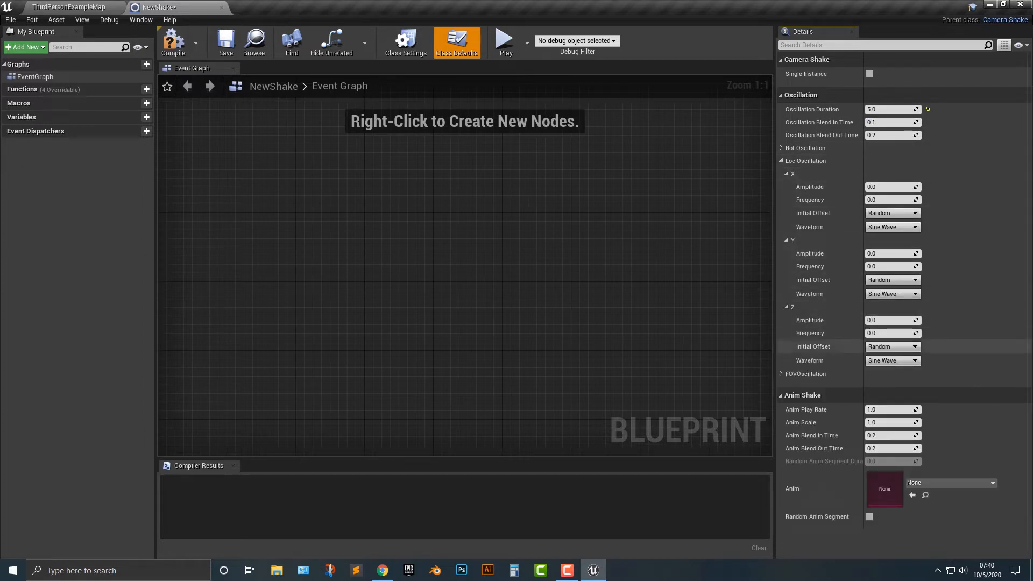
left_click(892, 186)
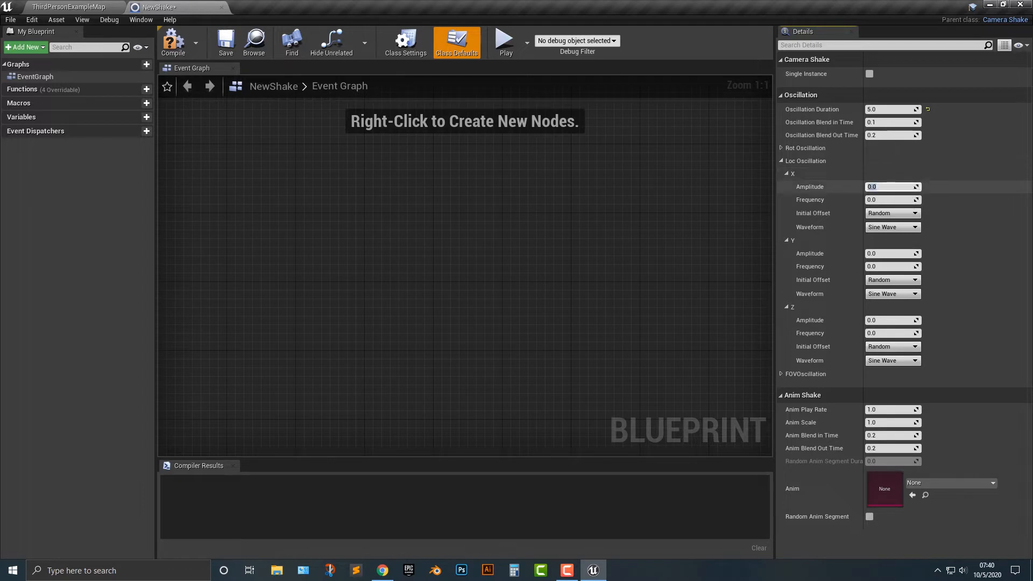
type("5")
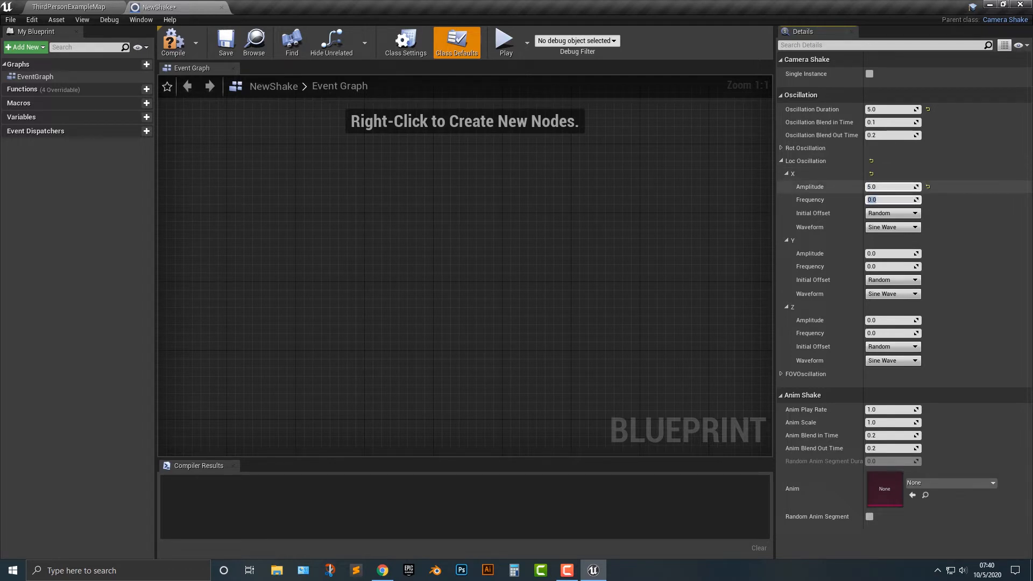
type("1")
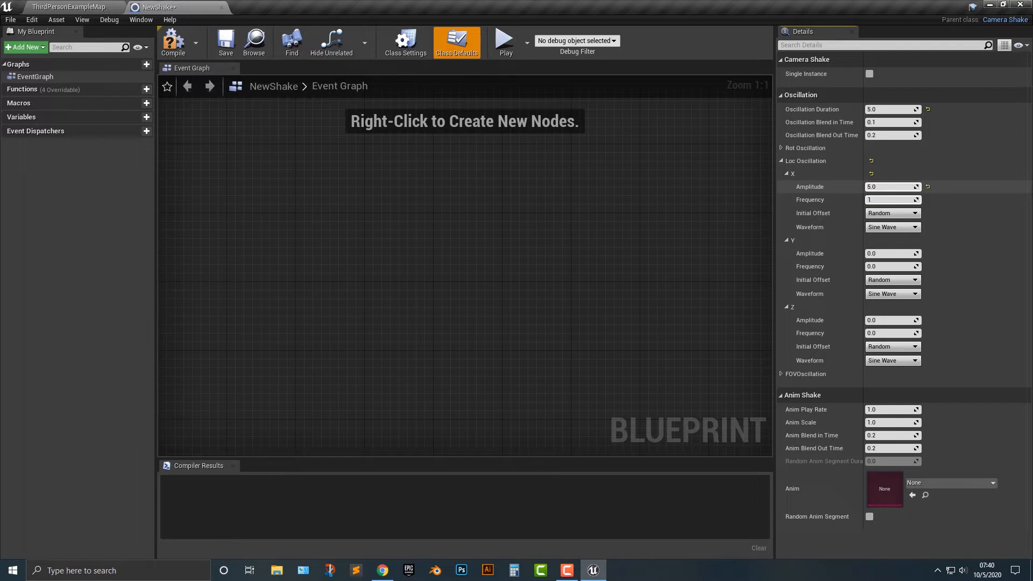
left_click(892, 253)
type("5")
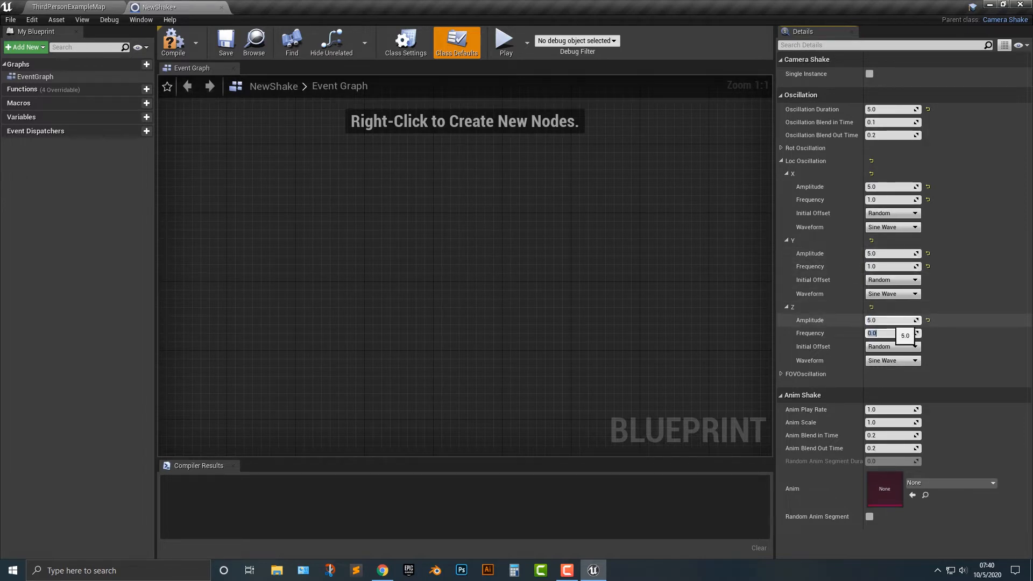
type("1")
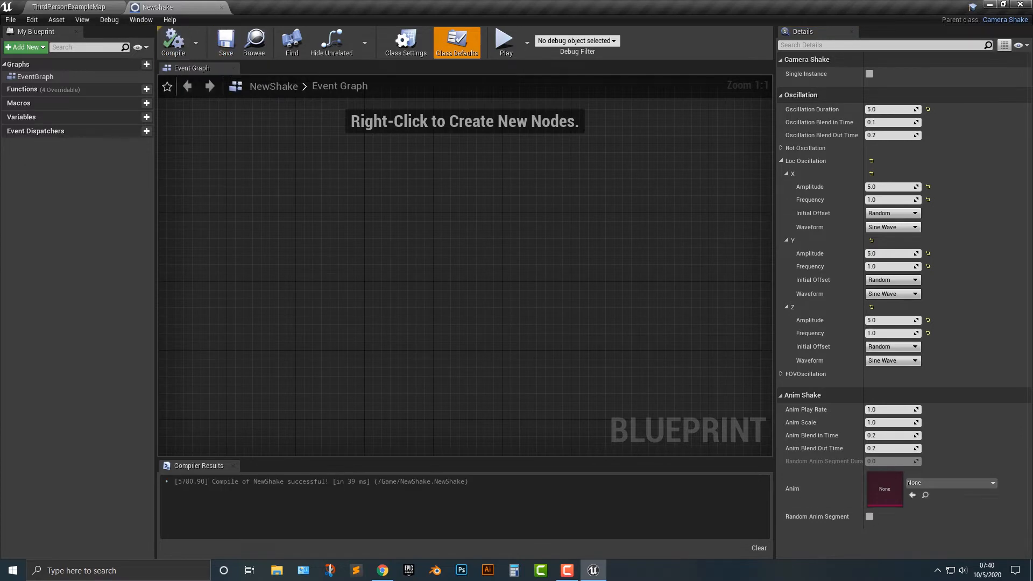
left_click(67, 6)
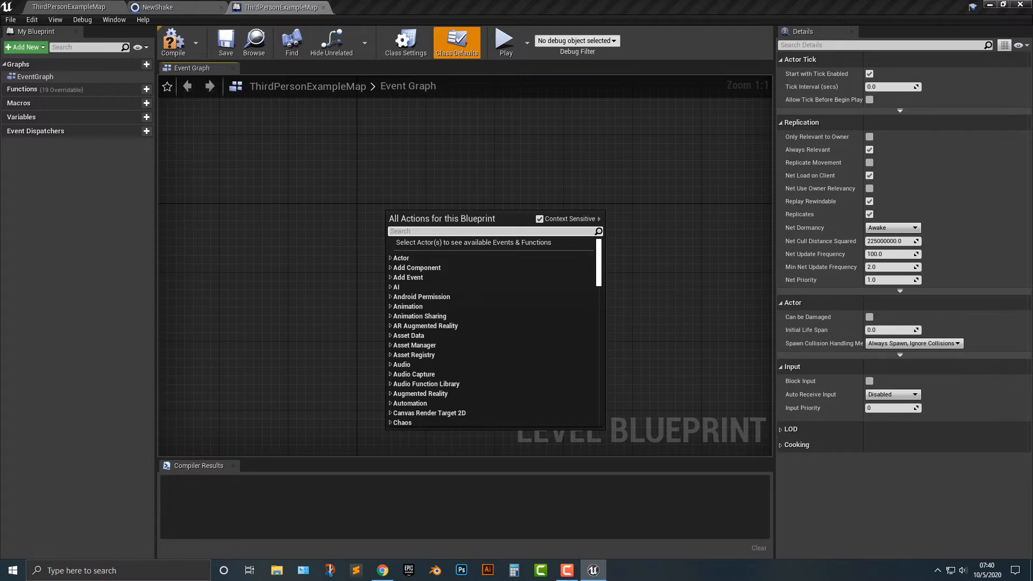
Step: Add an Event BeginPlay node in the Level Blueprint
type("e")
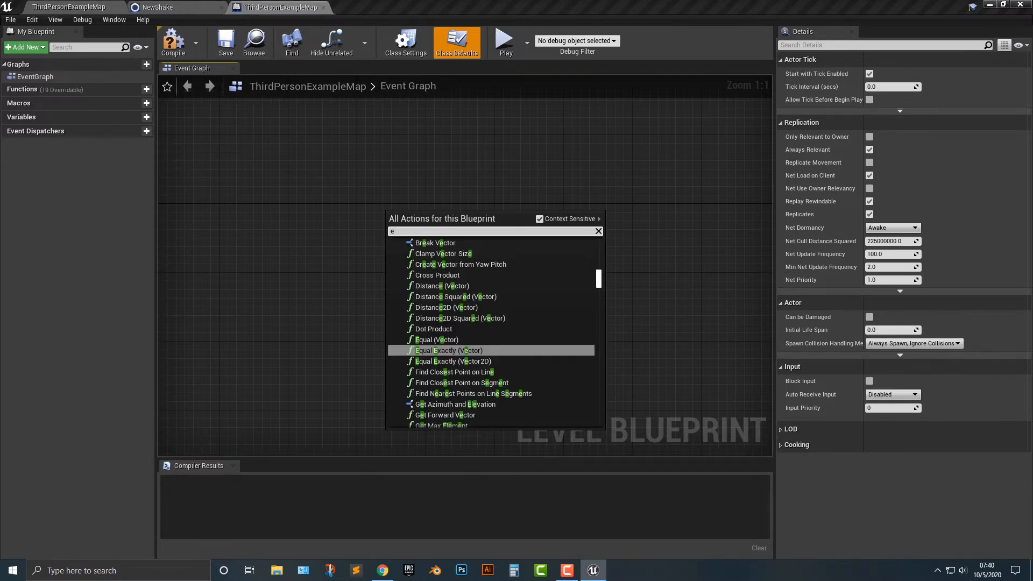
type("event bg")
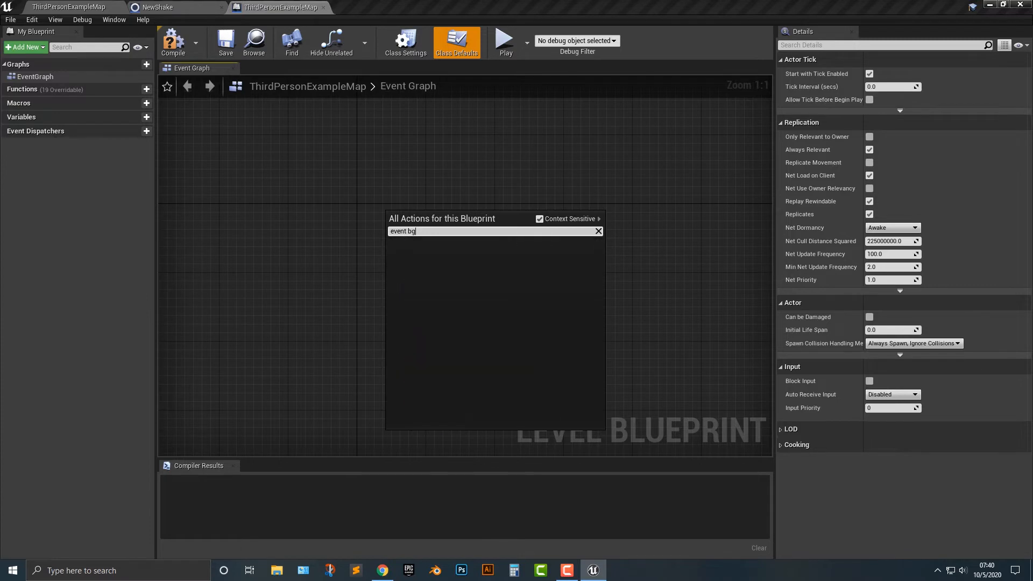
left_click(425, 227)
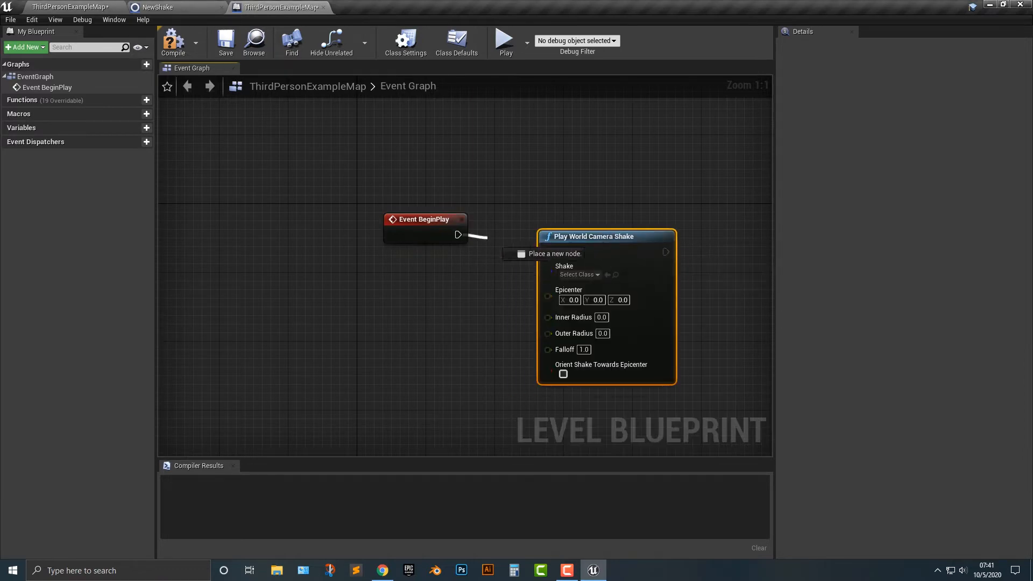
Step: Set Play World Camera Shake's Shake to NewShake and add a Get Player Camera Manager node
left_click(576, 275)
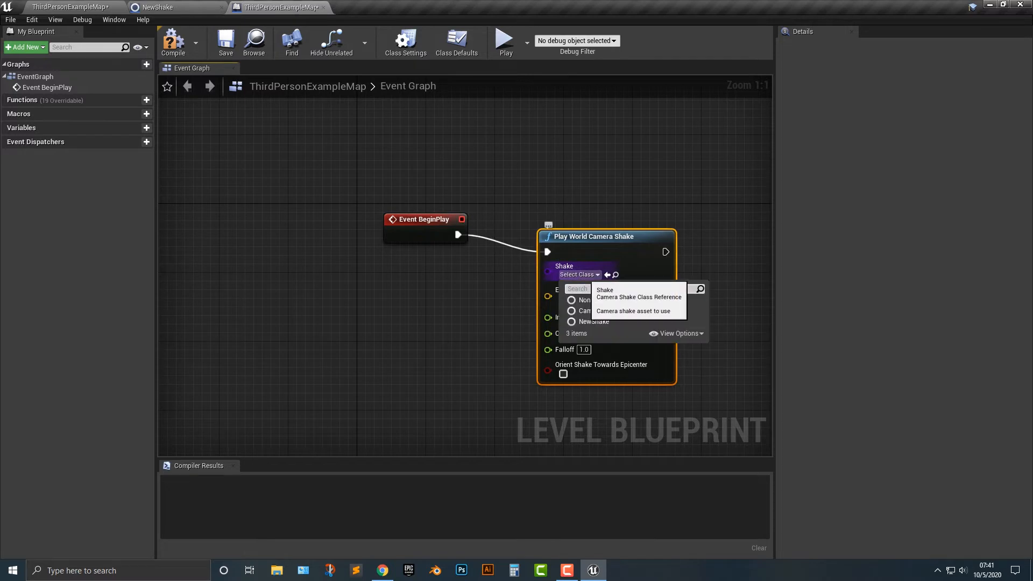
left_click(593, 322)
type("camera")
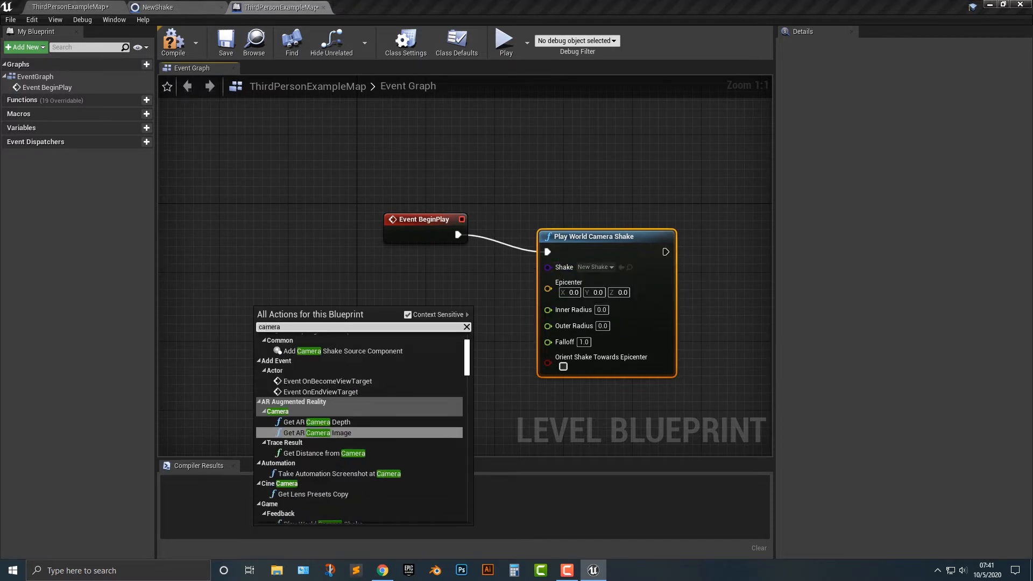
scroll("down", 3)
type(" ma")
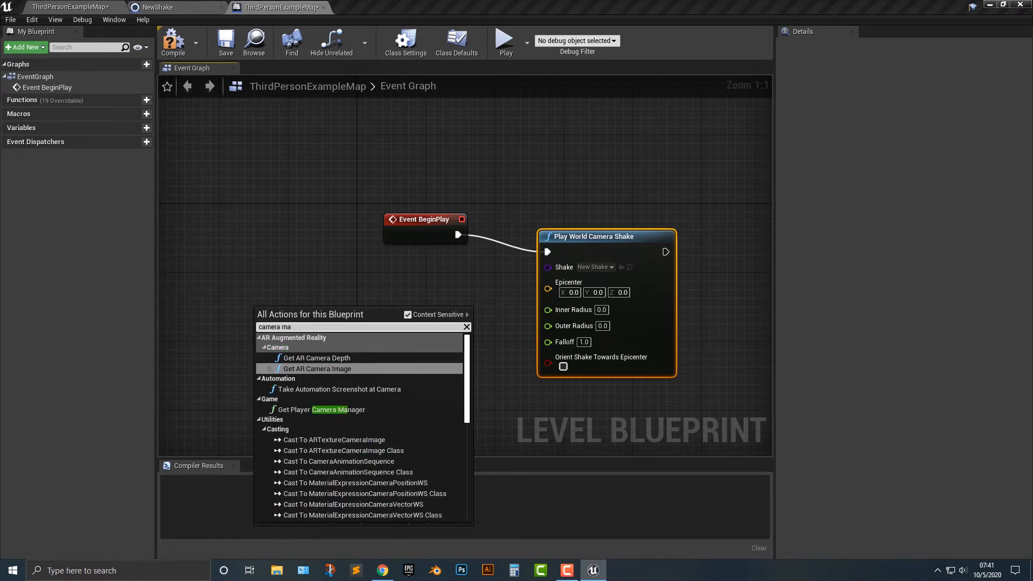
left_click(321, 409)
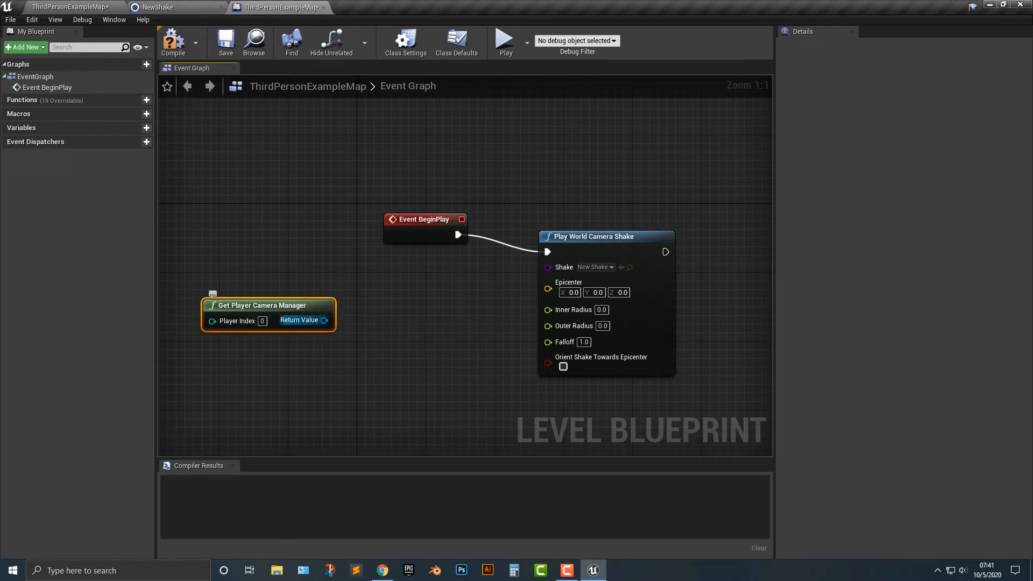
Step: Feed the player camera's location into the shake's Epicenter via Get Camera Location
left_click_drag(324, 320, 392, 319)
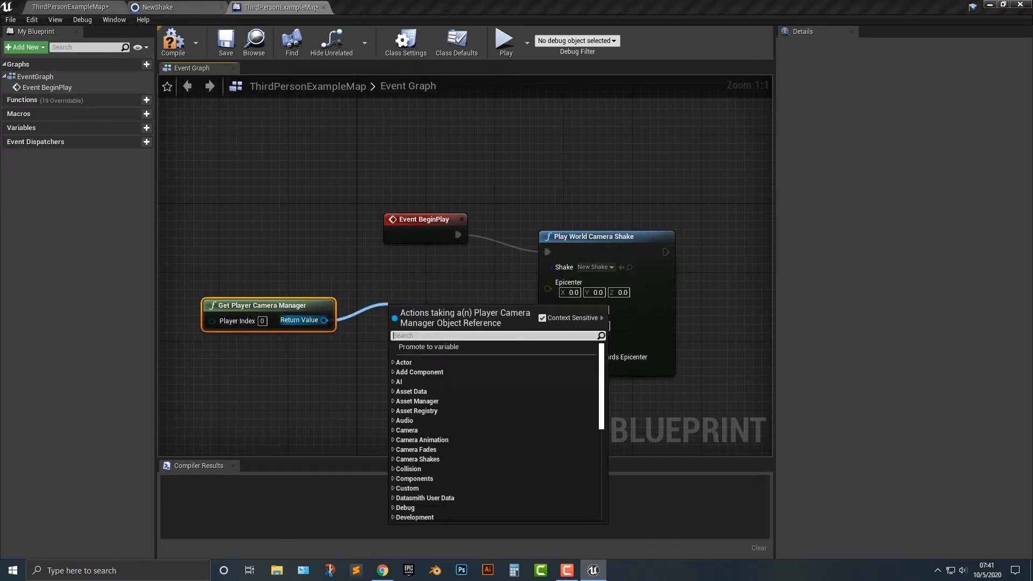
type("location")
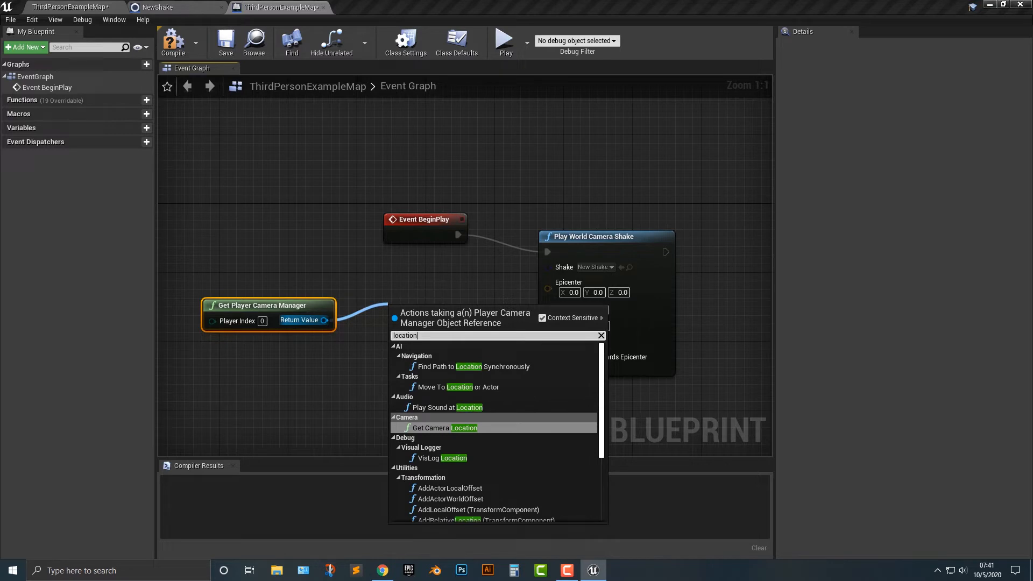
left_click(442, 427)
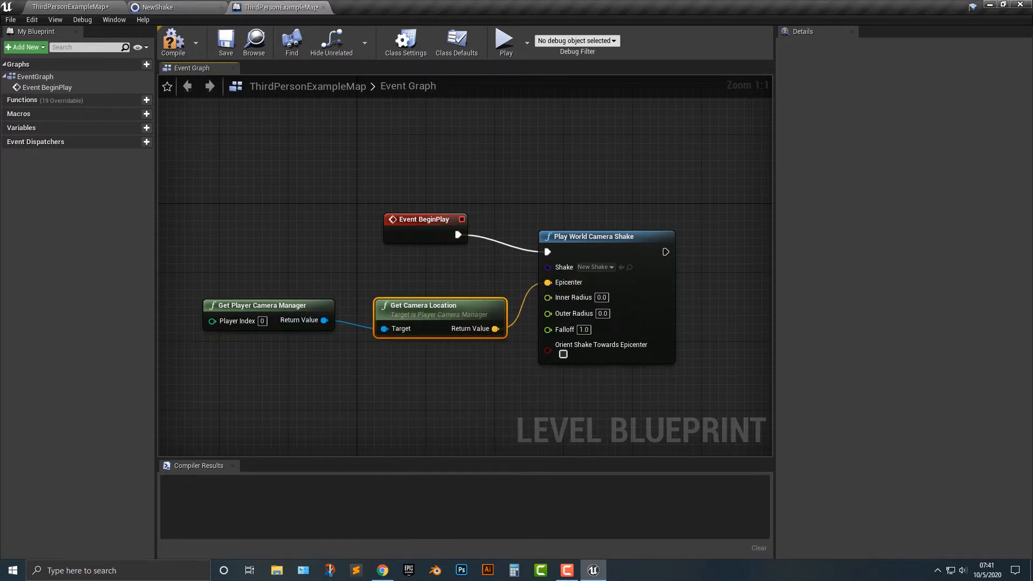
Step: Set the Play World Camera Shake's Outer Radius to 1000.0 (after trying 50)
left_click(600, 313)
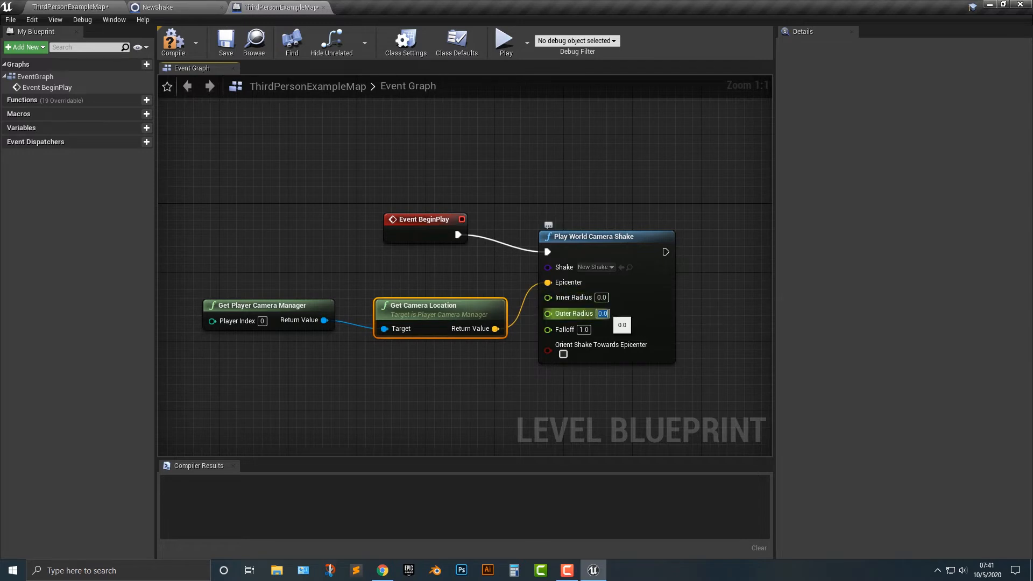
type("50")
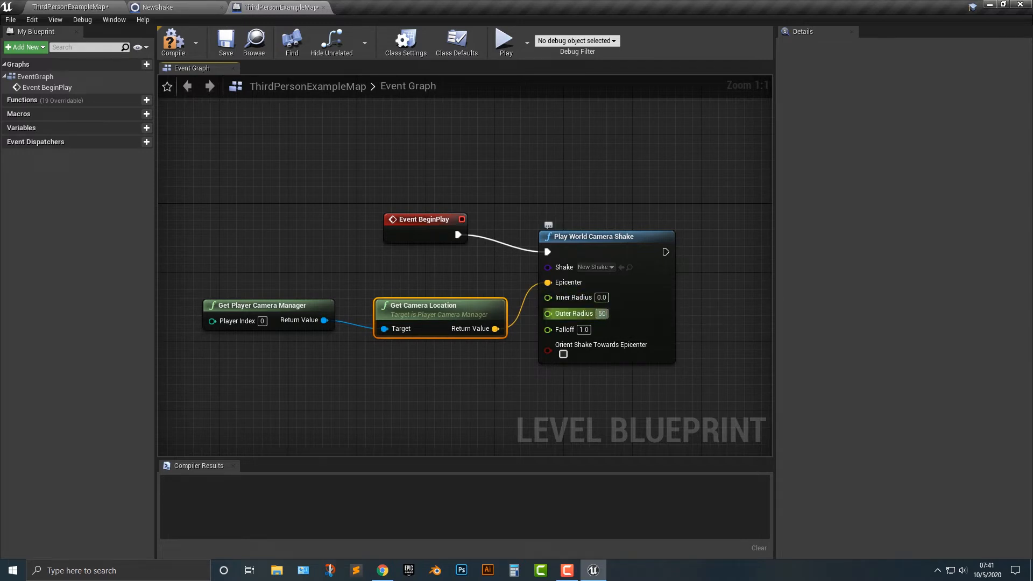
left_click(600, 314)
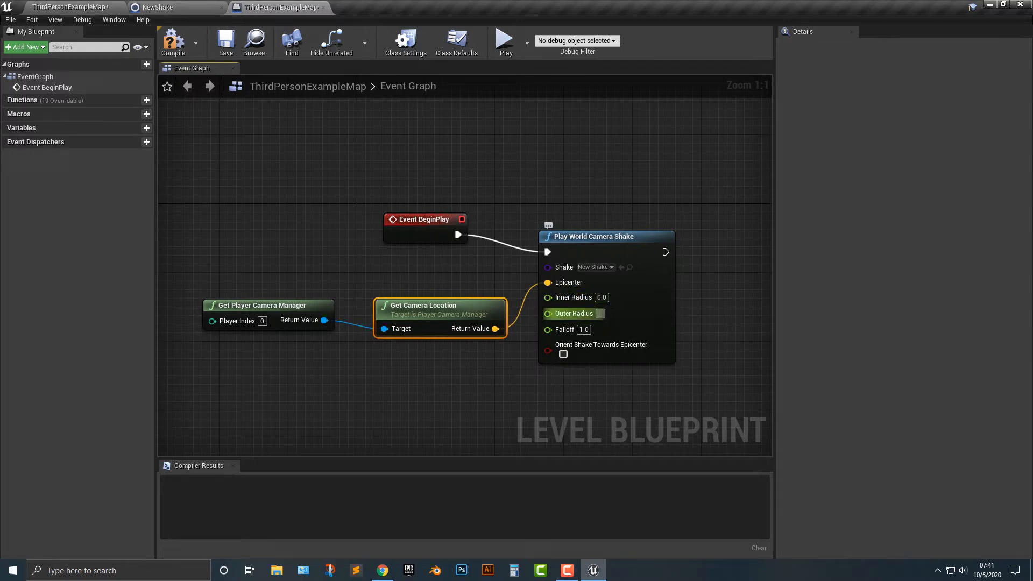
type("1000.0")
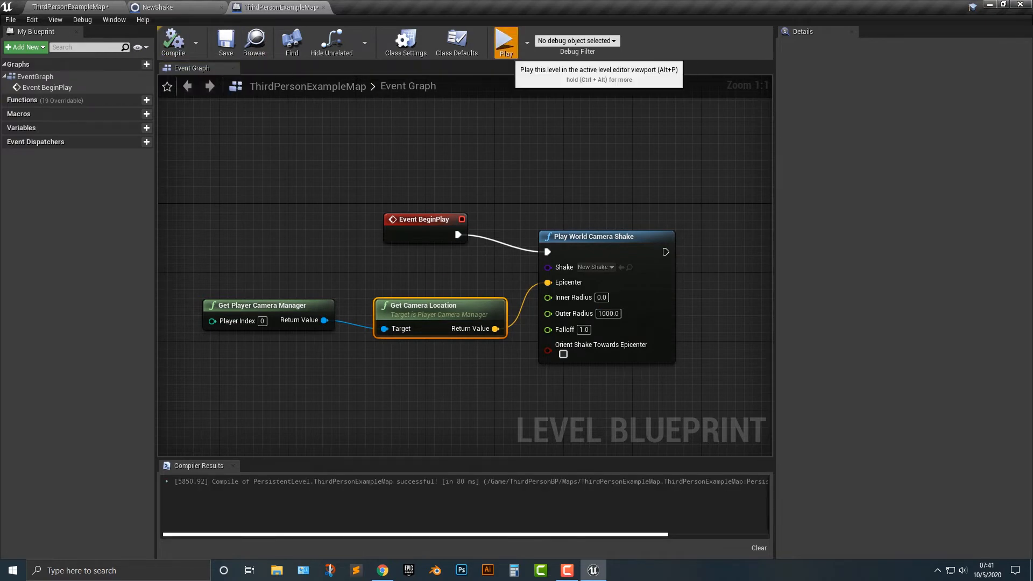
mouse_move(461, 263)
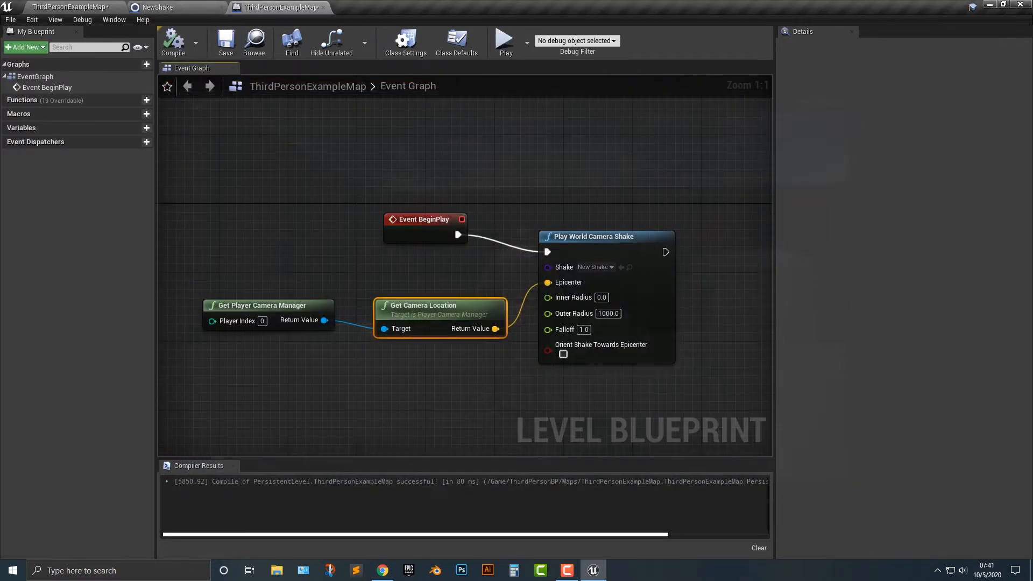
mouse_move(425, 305)
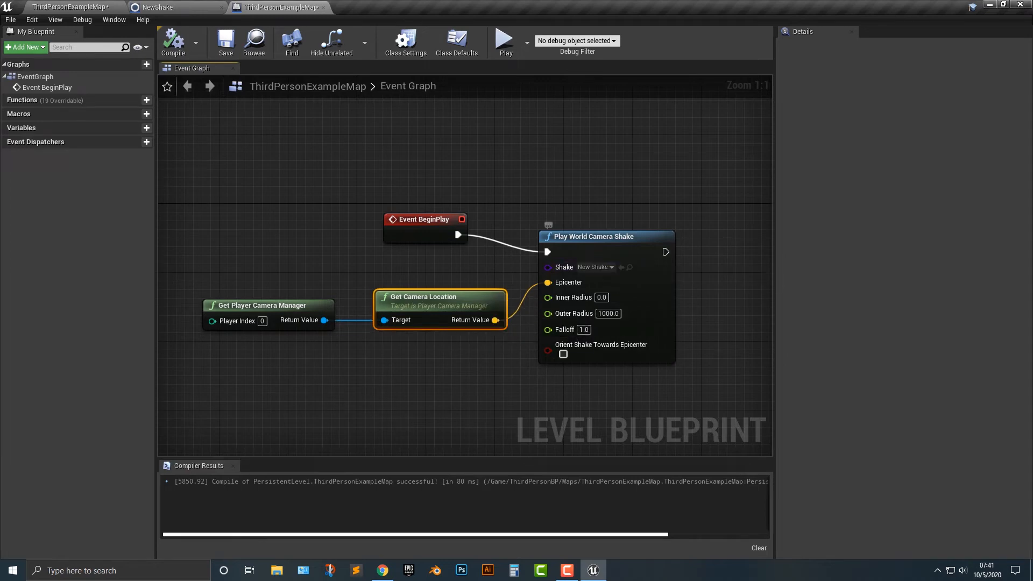
Step: In NewShake, raise the X, Y and Z location amplitudes to 50.0
left_click(159, 7)
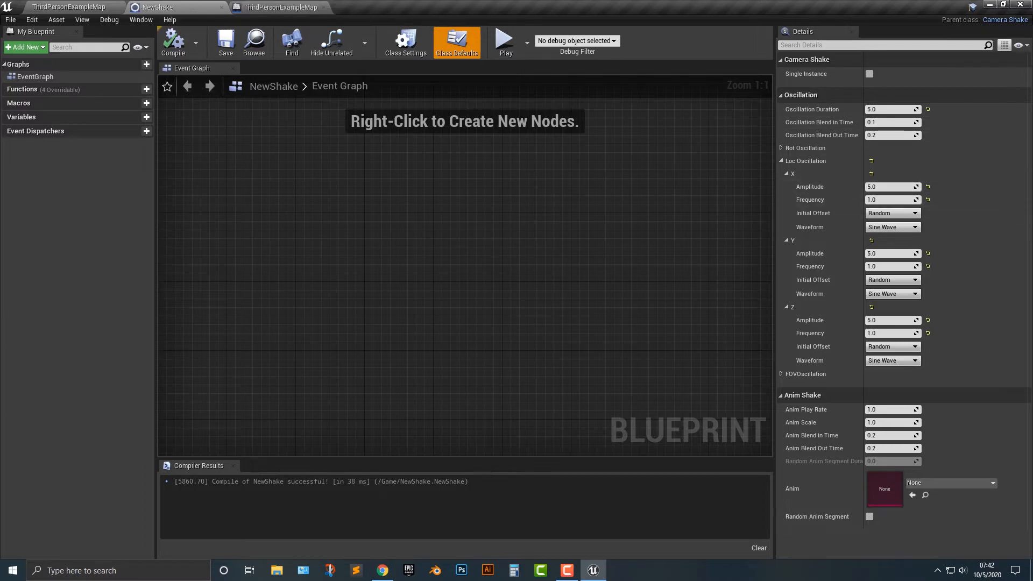
left_click(503, 40)
type("50")
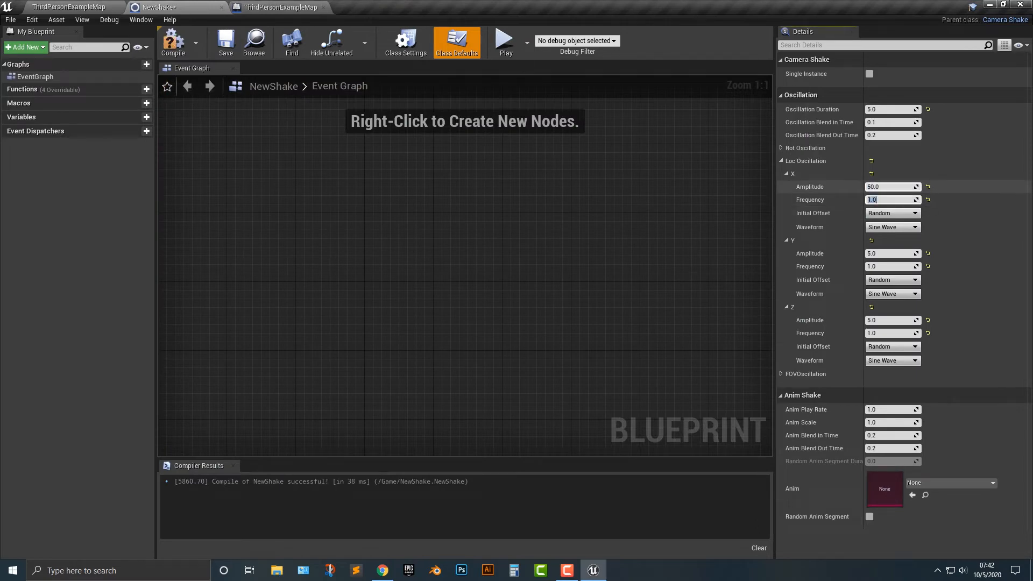
left_click(893, 253)
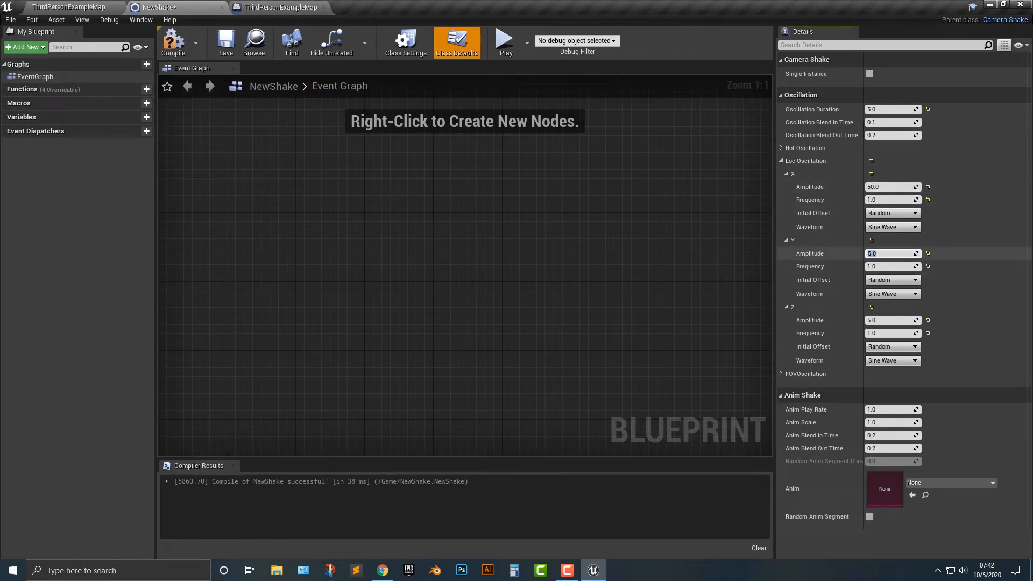
type("50.0")
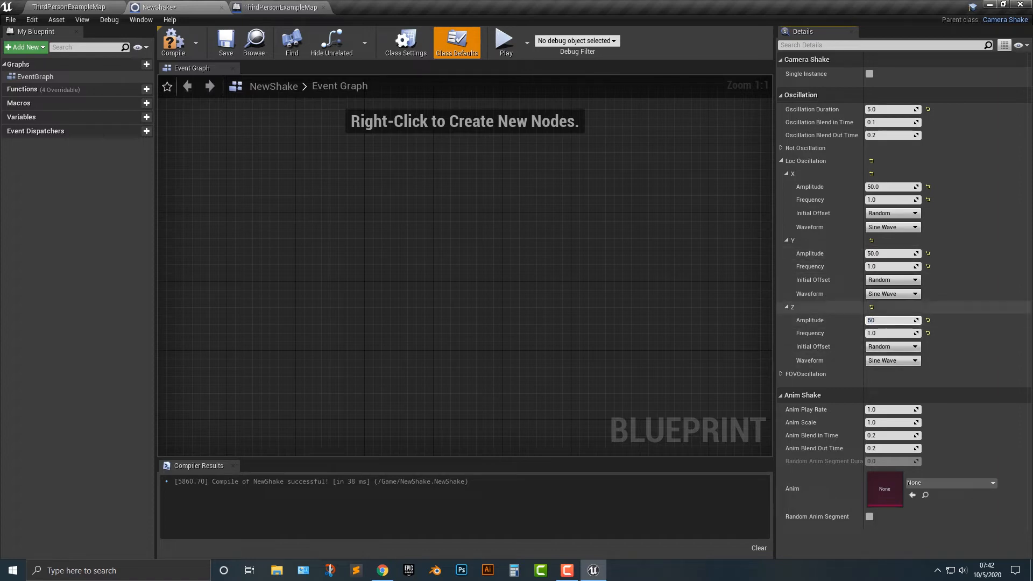
Step: Raise the location frequencies to 100.0 (via 10.0) and play-test the level
left_click(505, 40)
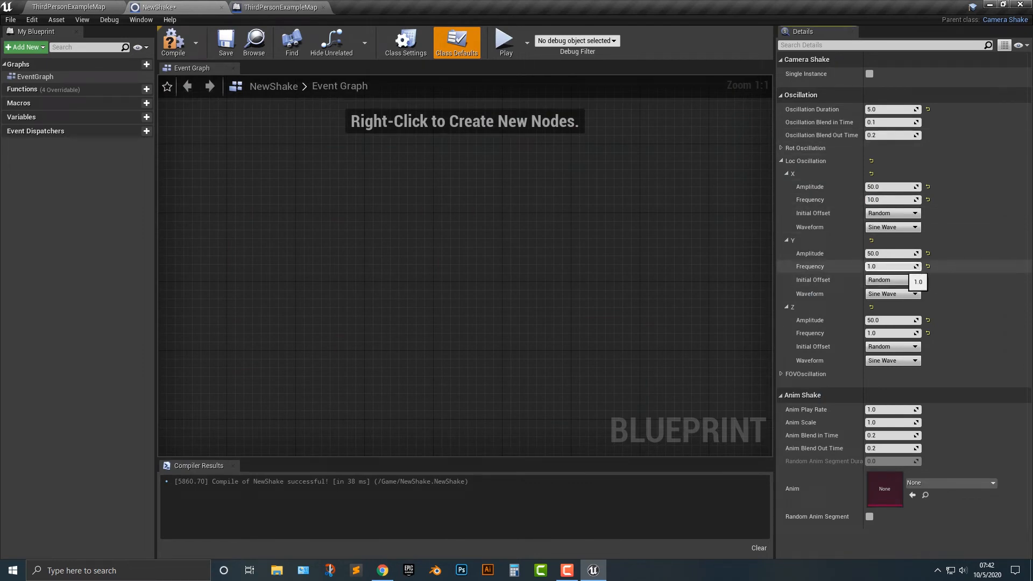
type("10.0")
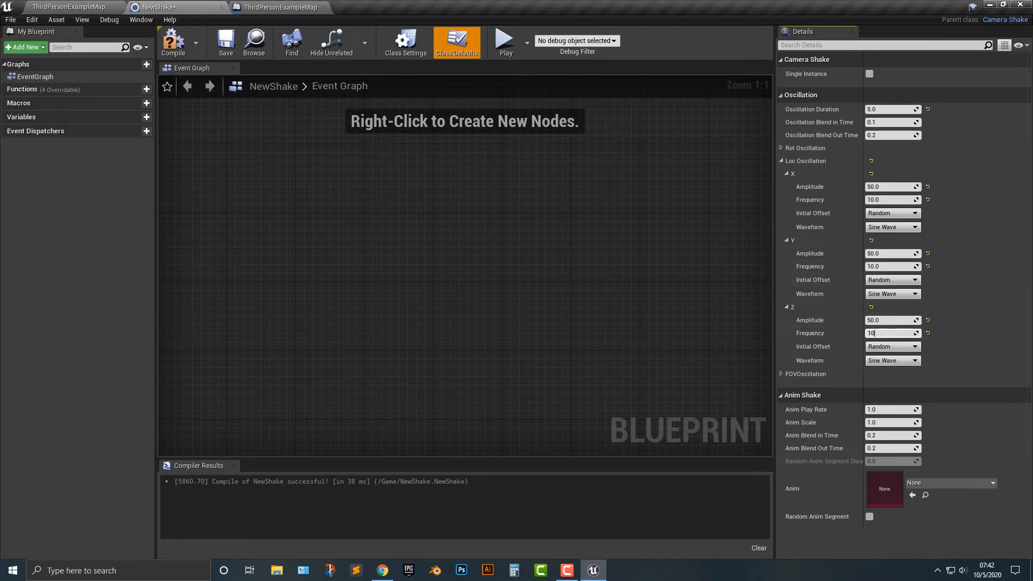
left_click(503, 38)
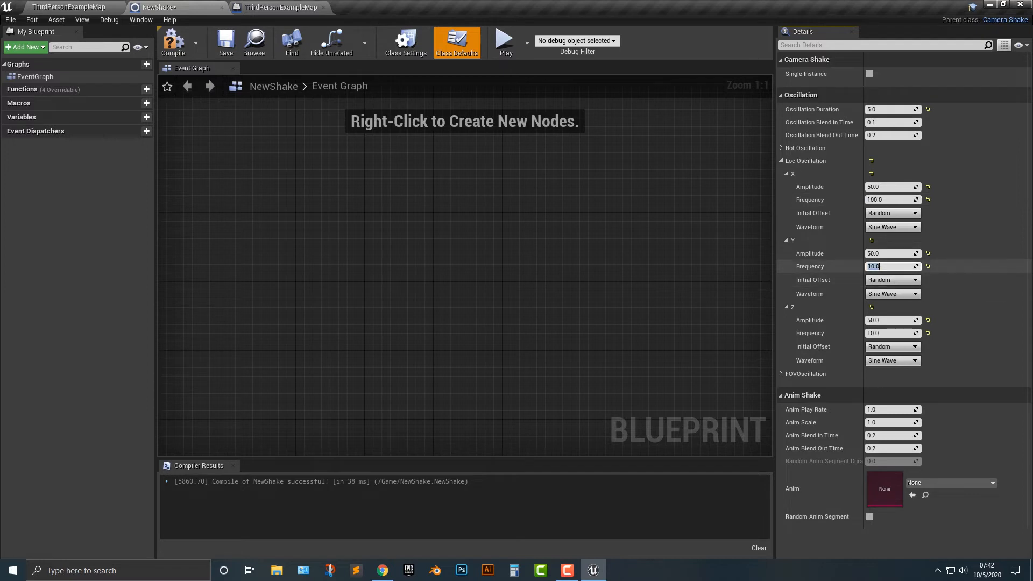
type("100.0")
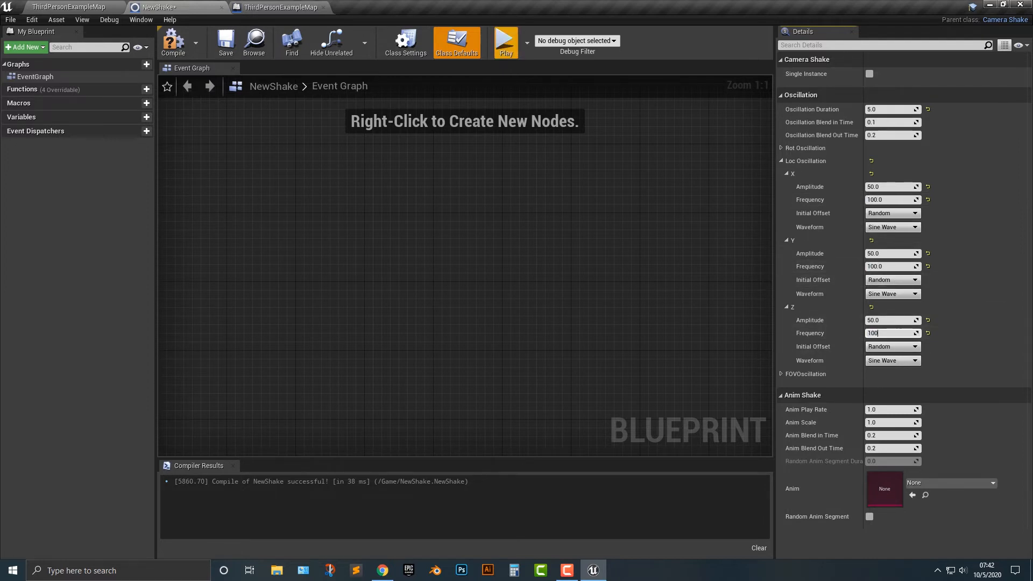
left_click(505, 41)
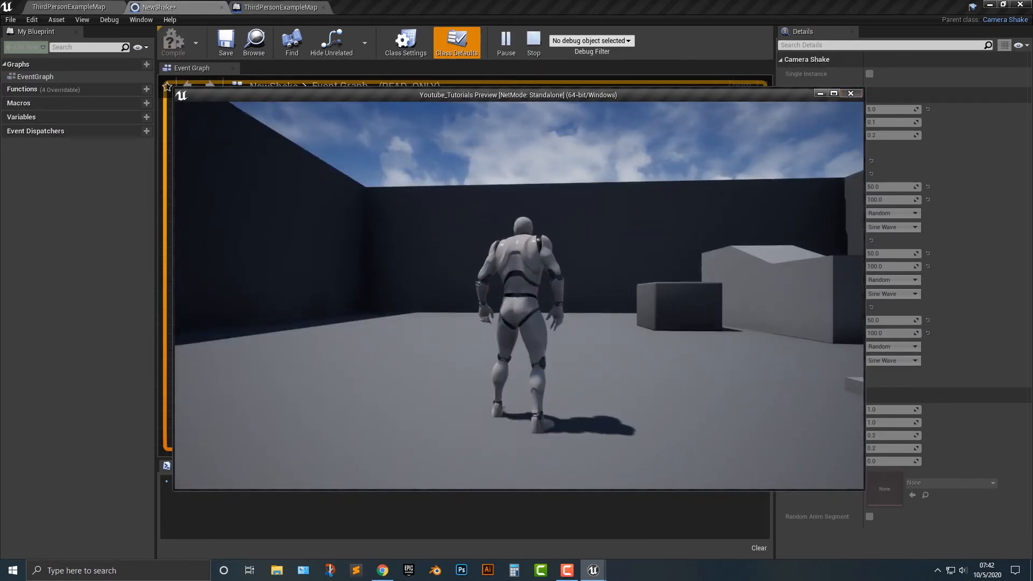
left_click(532, 43)
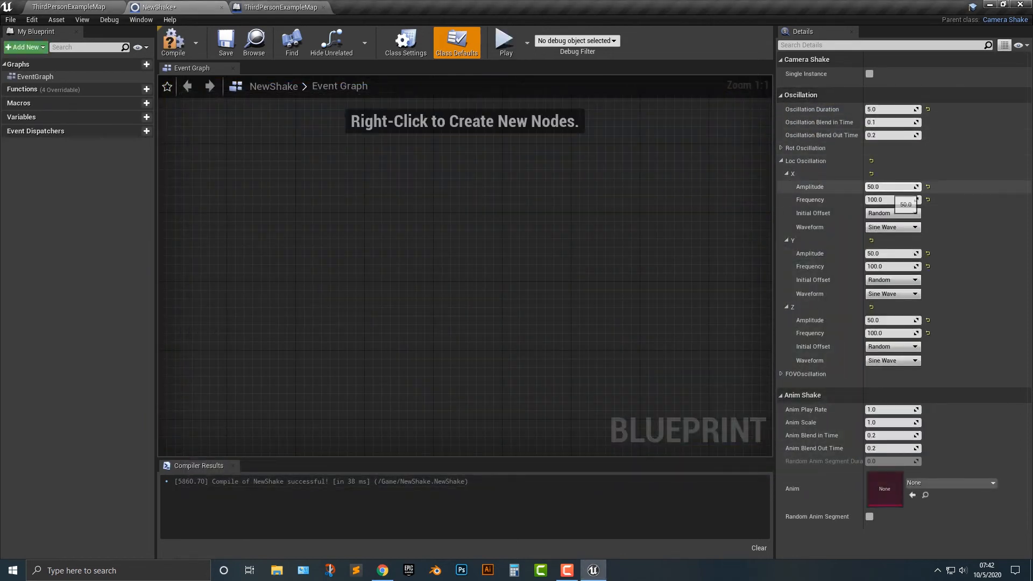
Step: Reduce the X, Y and Z location amplitudes to 5.0 and play-test the level
type("2")
left_click(891, 320)
type("5")
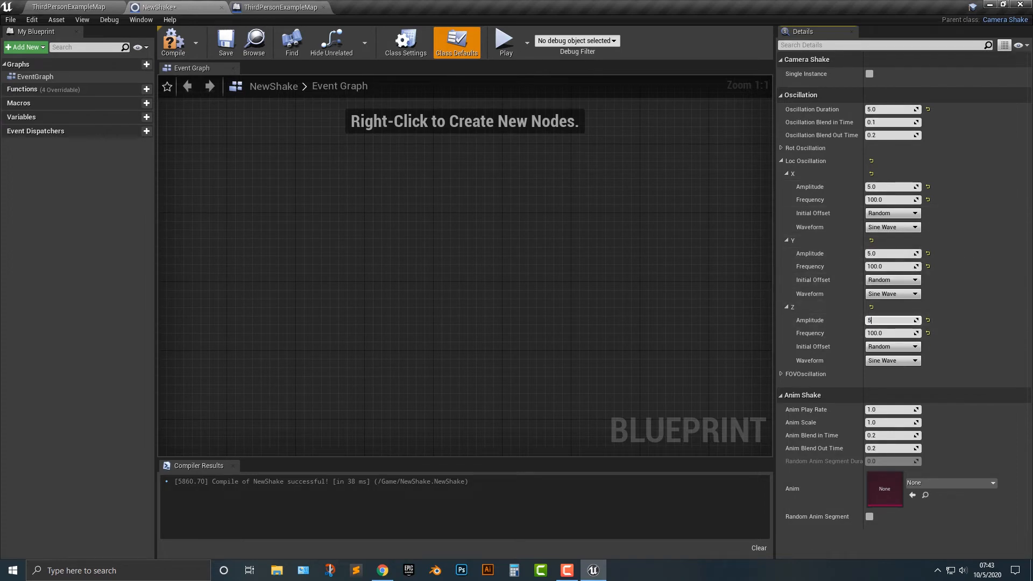
left_click(503, 40)
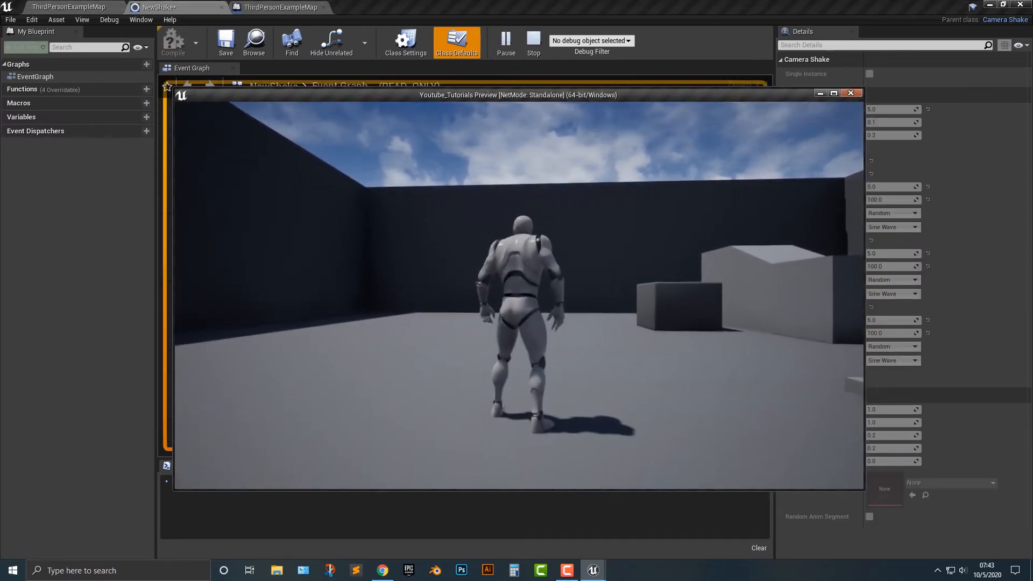
Step: Shorten the Oscillation Duration to 1.0 second and play-test the shake
left_click(532, 43)
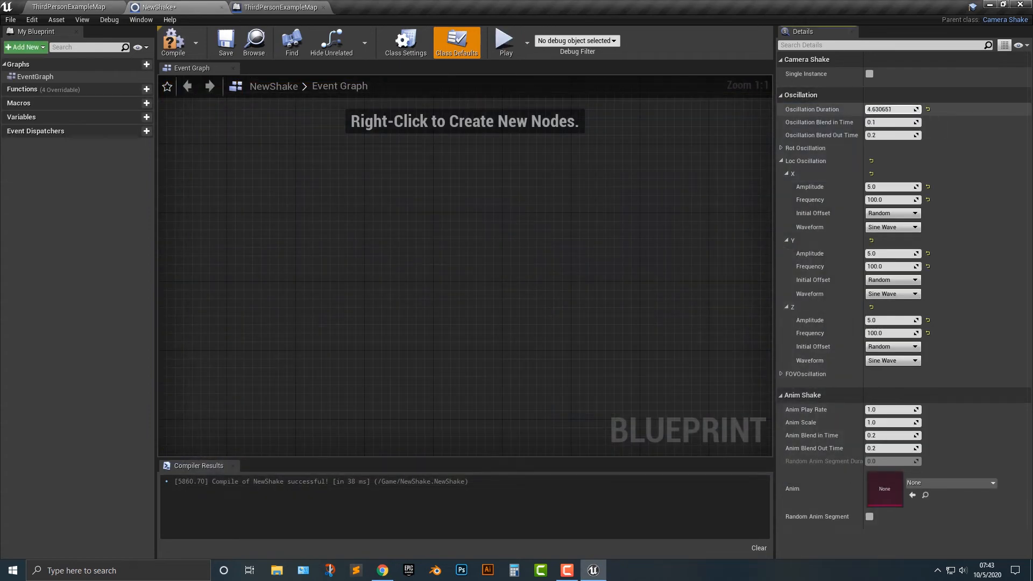
left_click(890, 108)
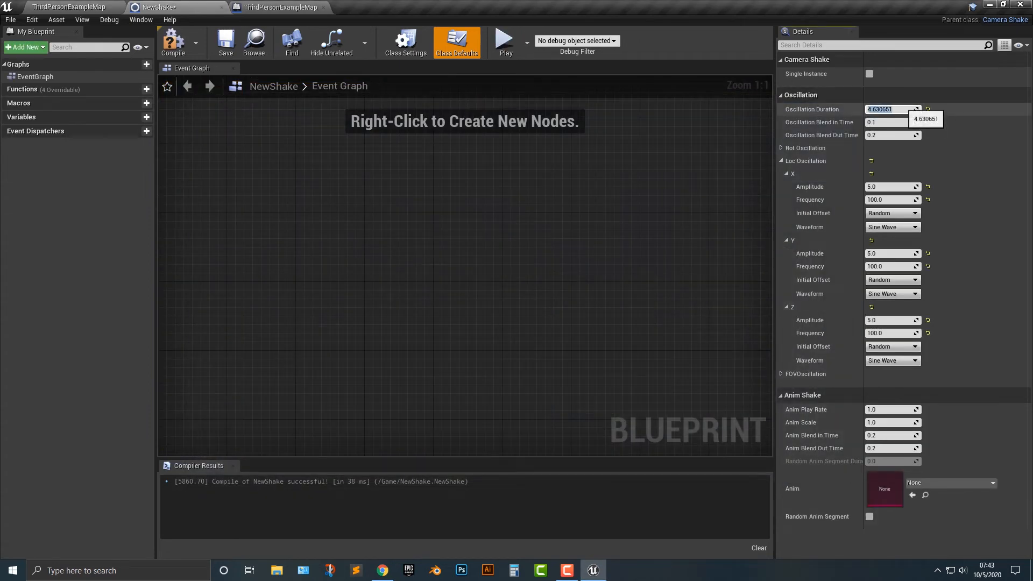
type("1.0")
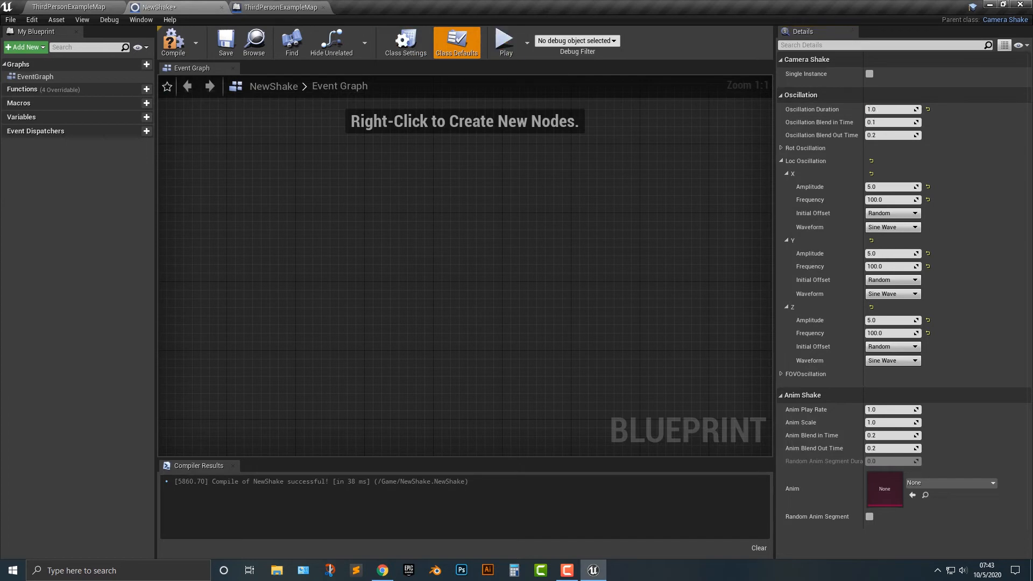
left_click(505, 39)
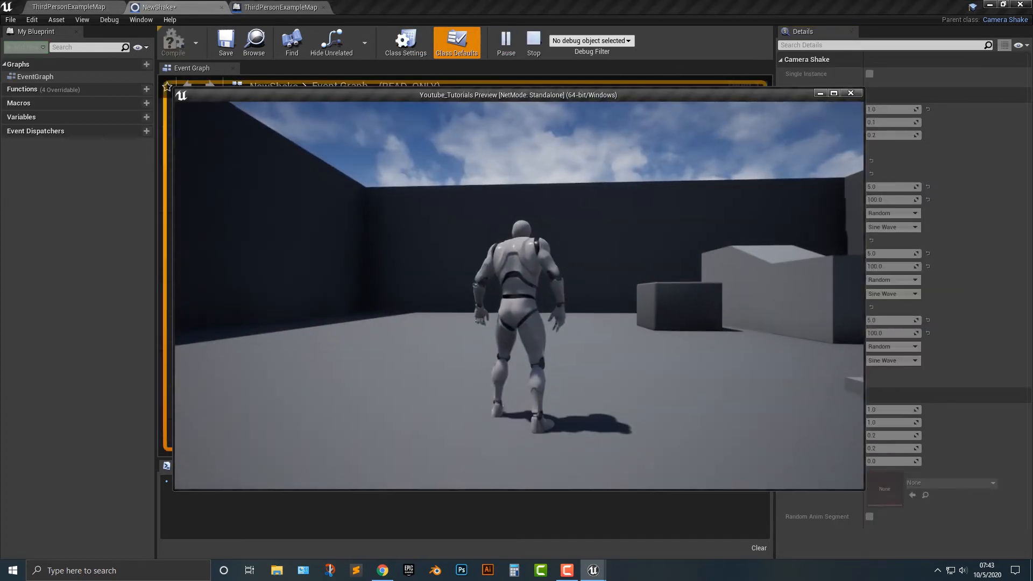
Step: Try a 0.02 duration, zero the Y and Z amplitudes, and play-test again
left_click(533, 43)
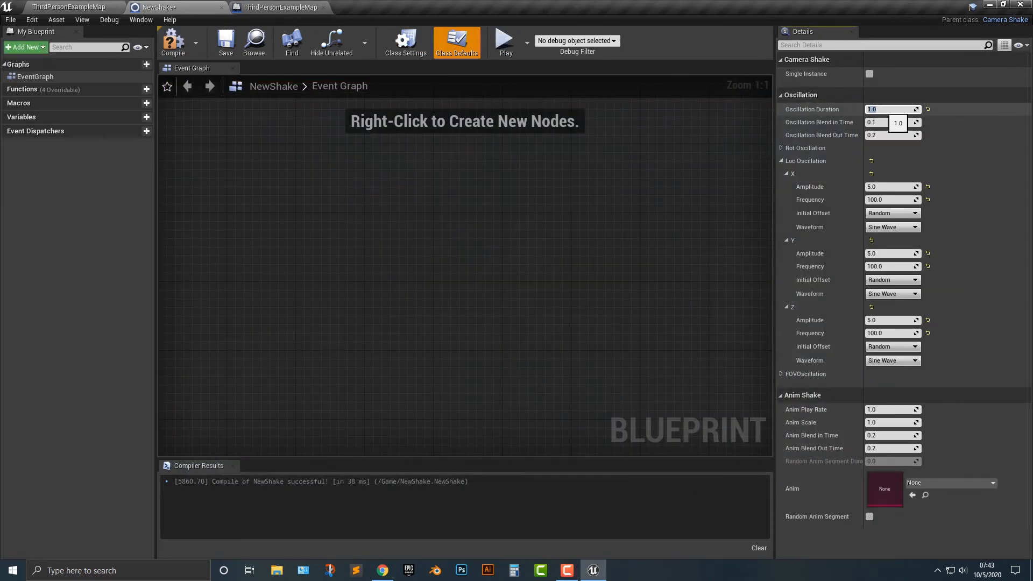
type(".02")
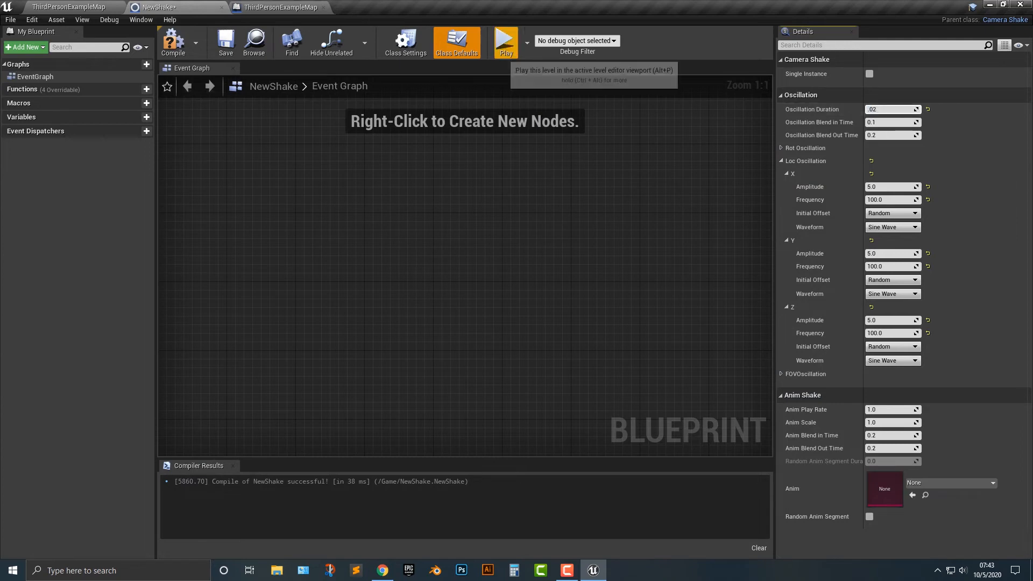
left_click(505, 41)
type(".2")
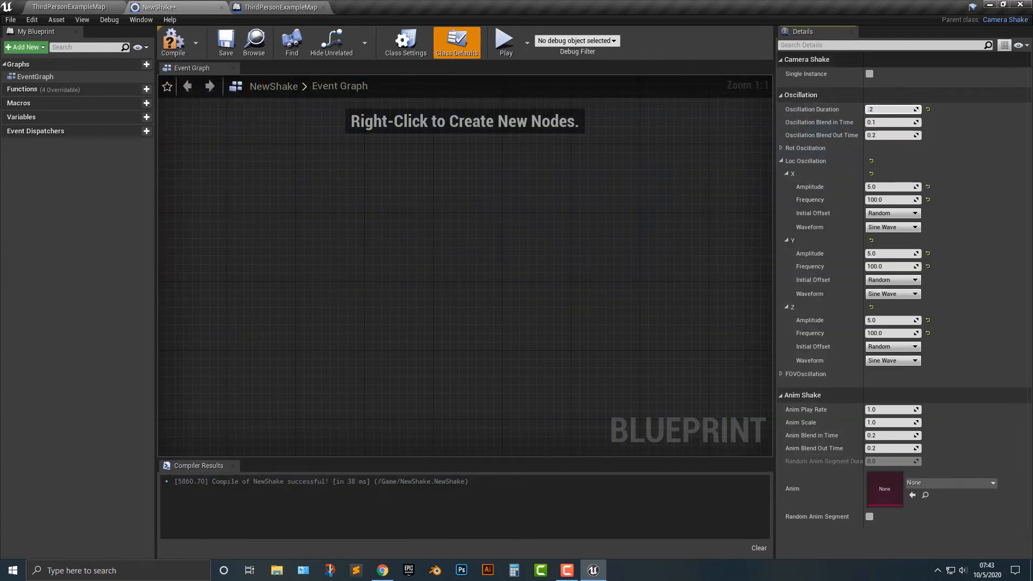
left_click(504, 41)
type("1")
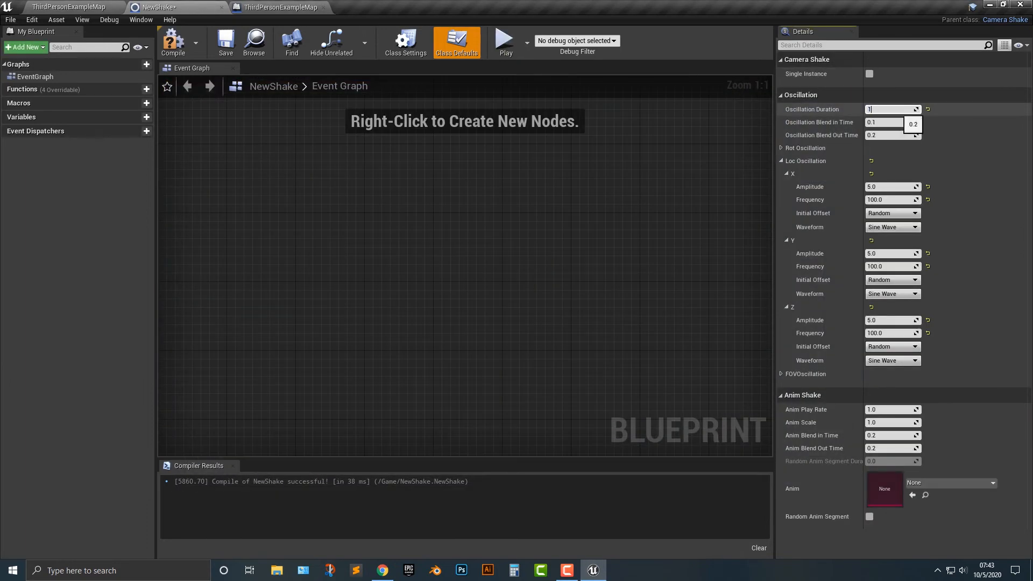
left_click(505, 39)
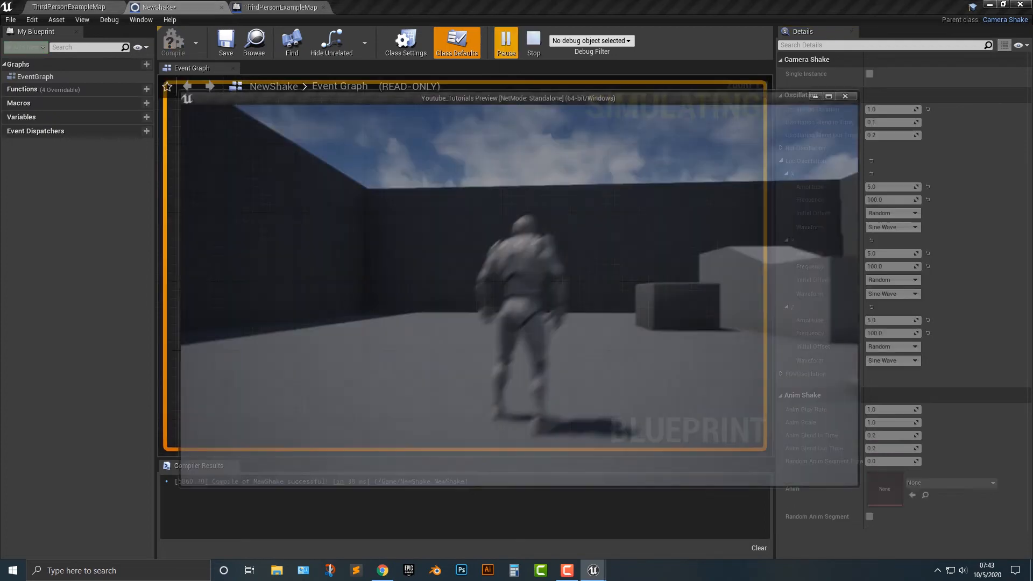
left_click(532, 42)
type("0")
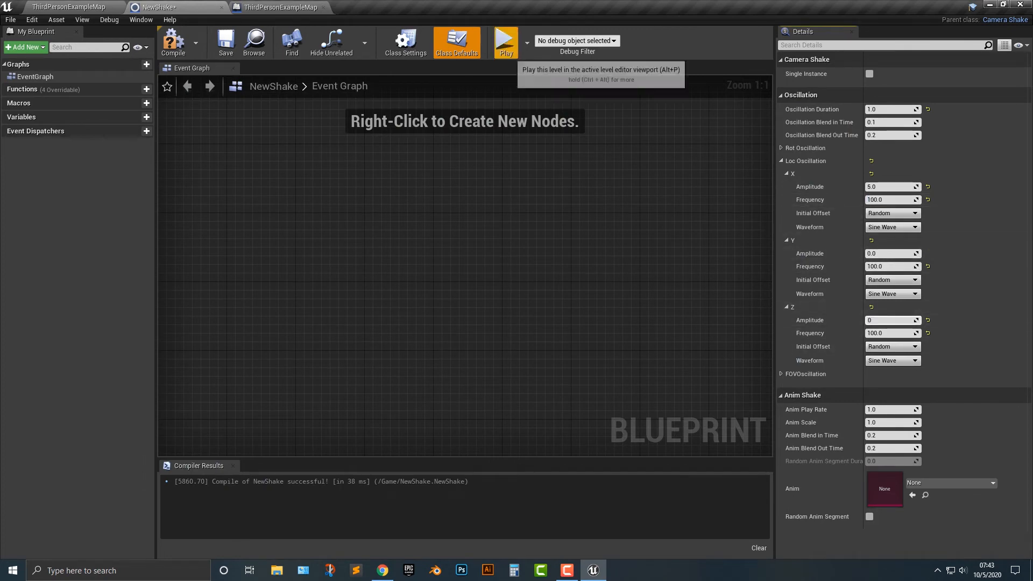
Step: Set duration 5.0, play-test frequency 1000 and revert it to 100.0
left_click(504, 42)
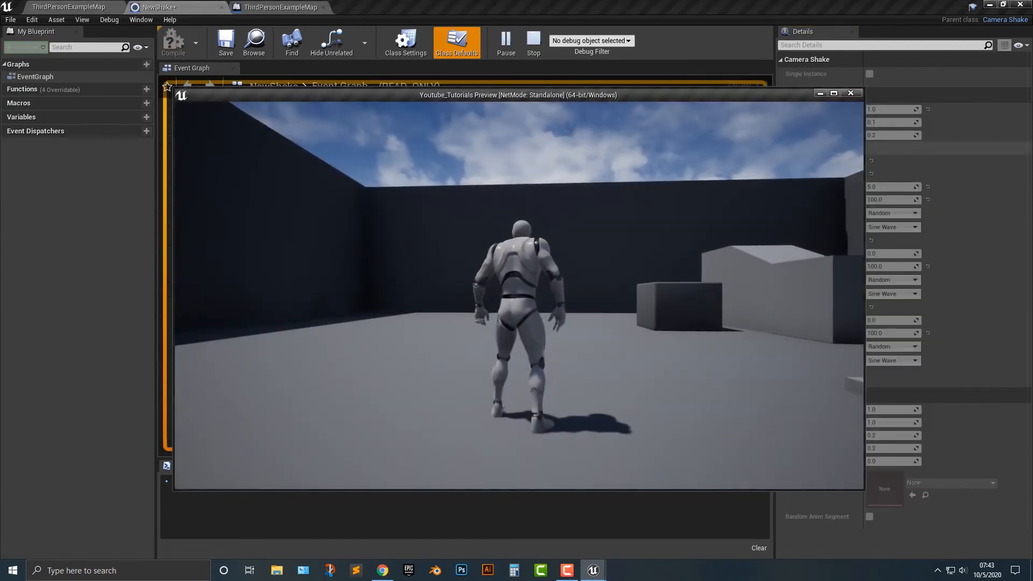
left_click(533, 42)
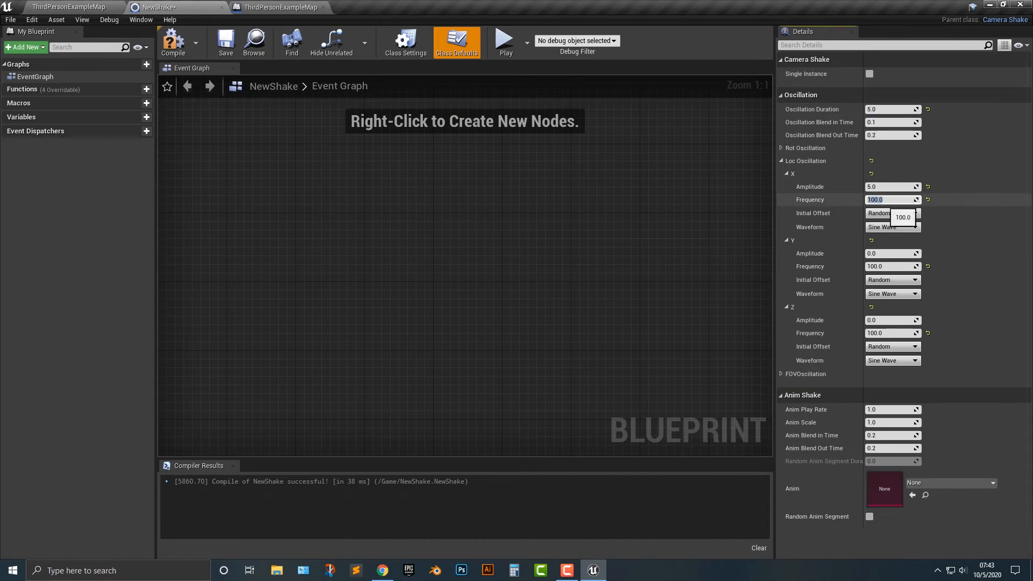
type("1000")
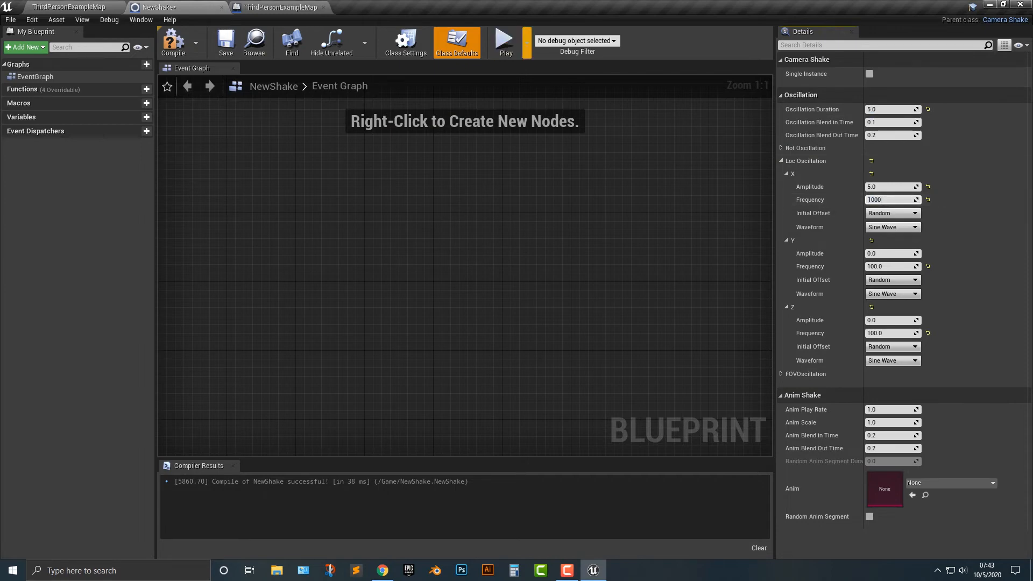
left_click(503, 42)
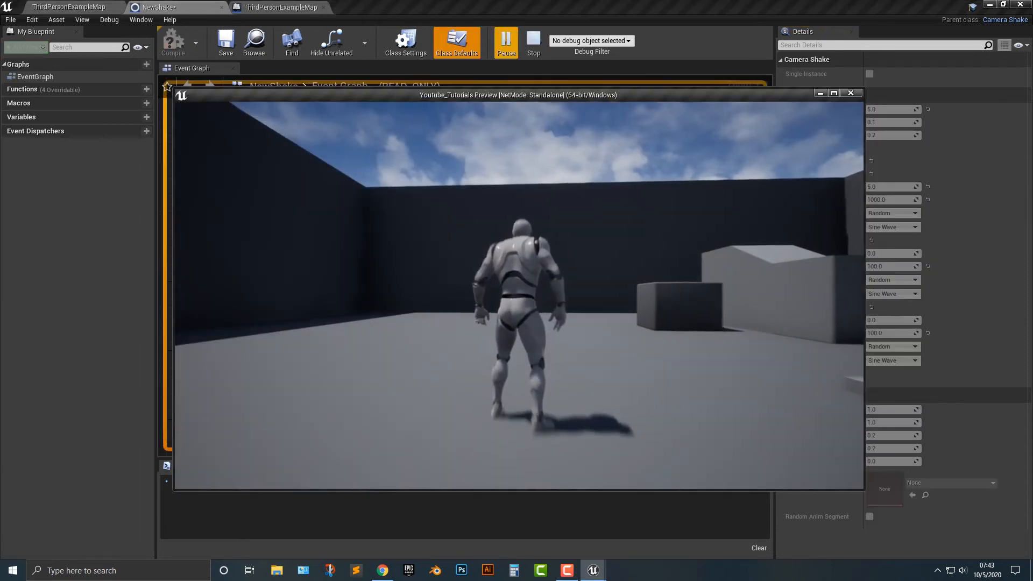
left_click(506, 42)
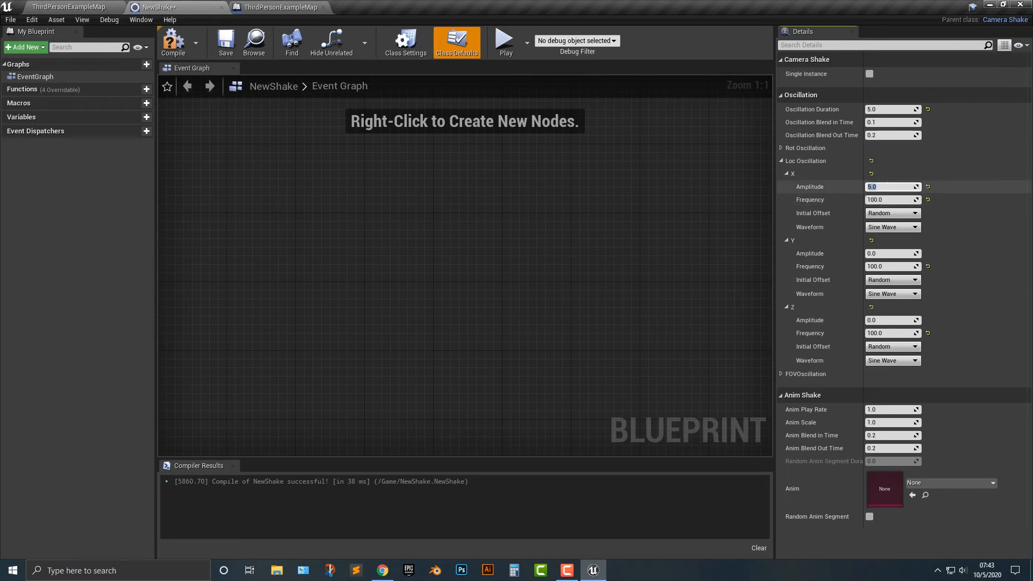
Step: Move the 50.0 amplitude from X to Y and play-test the shake
type("50")
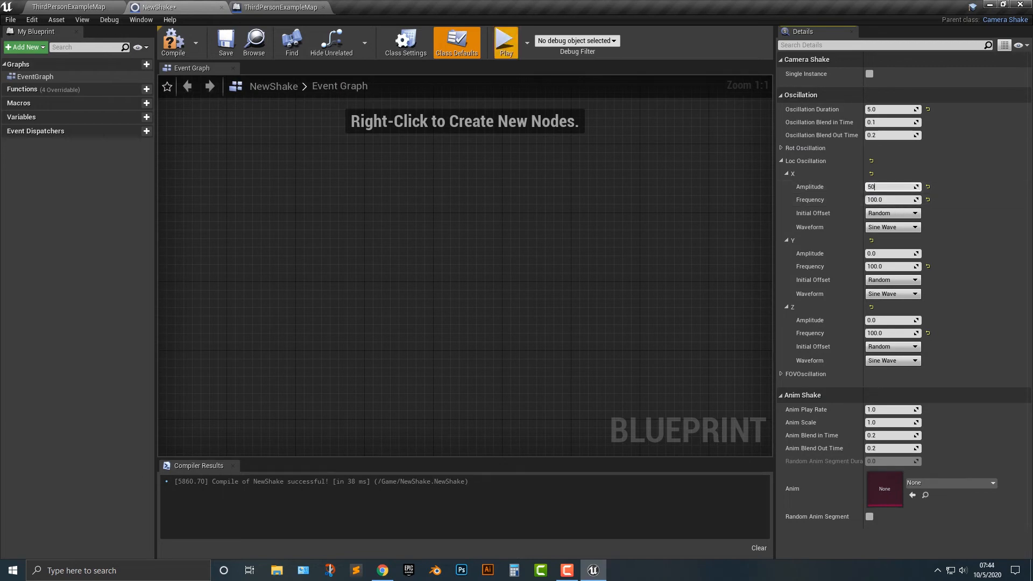
left_click(505, 40)
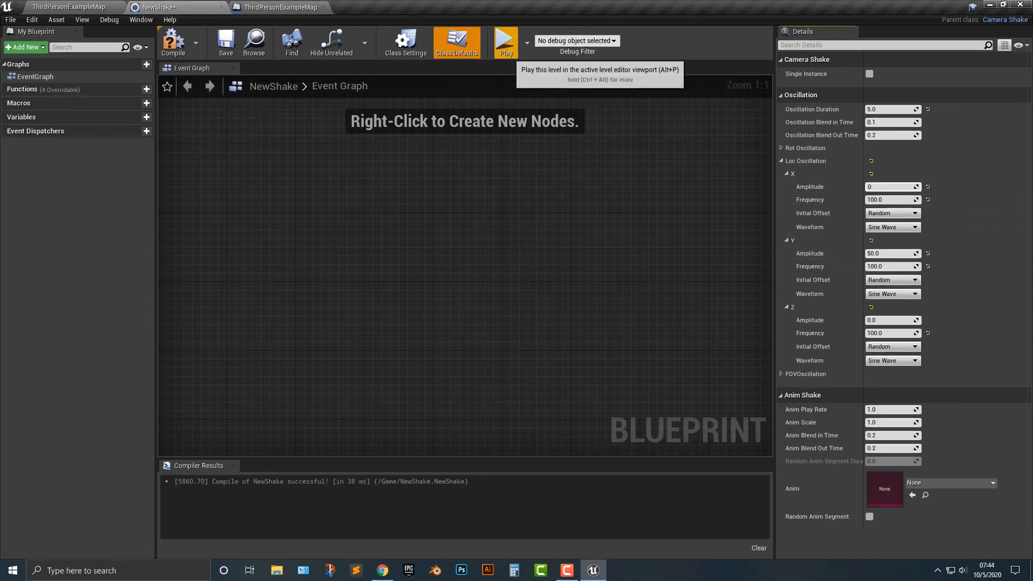
left_click(505, 41)
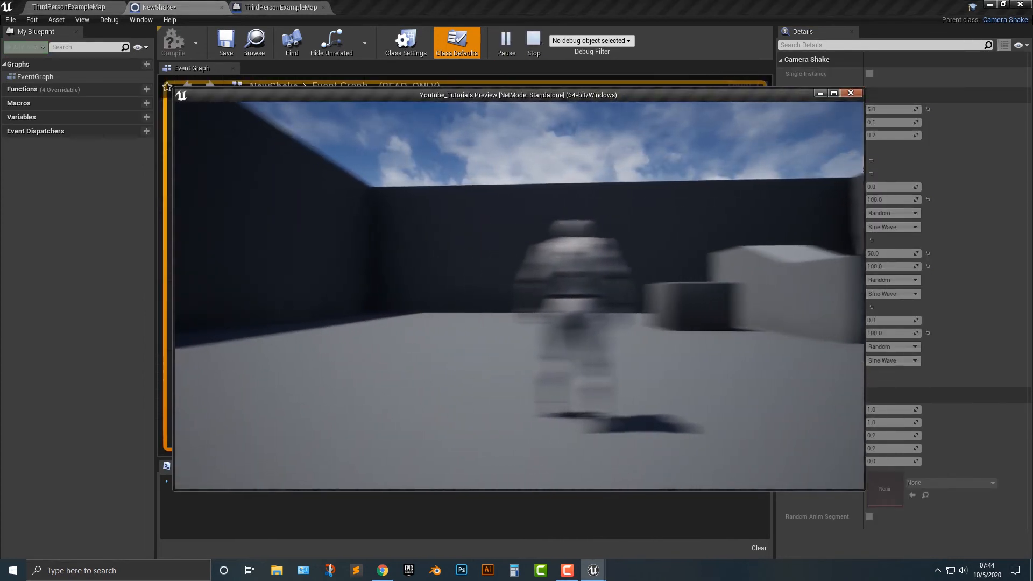
left_click(533, 43)
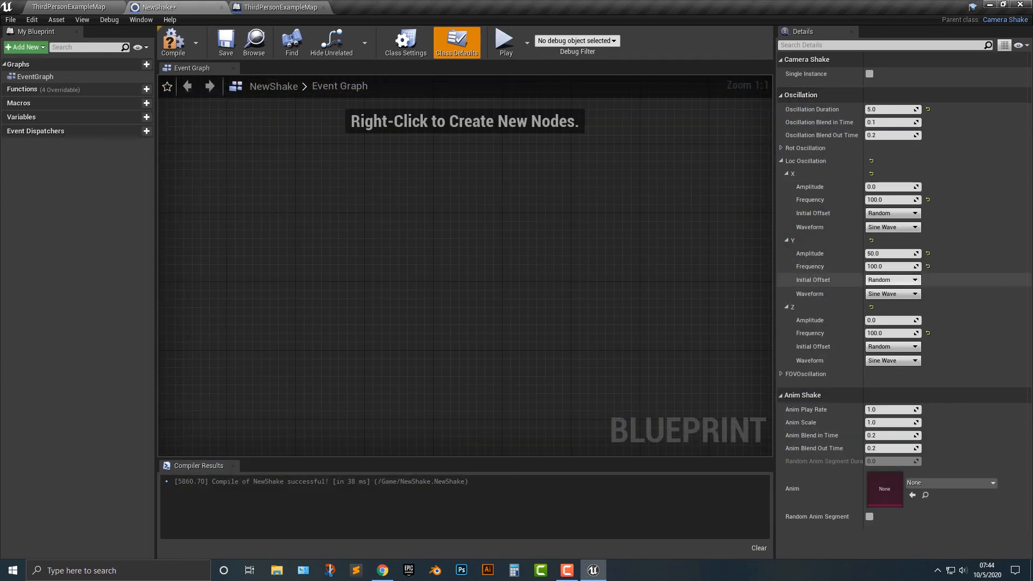
left_click(892, 280)
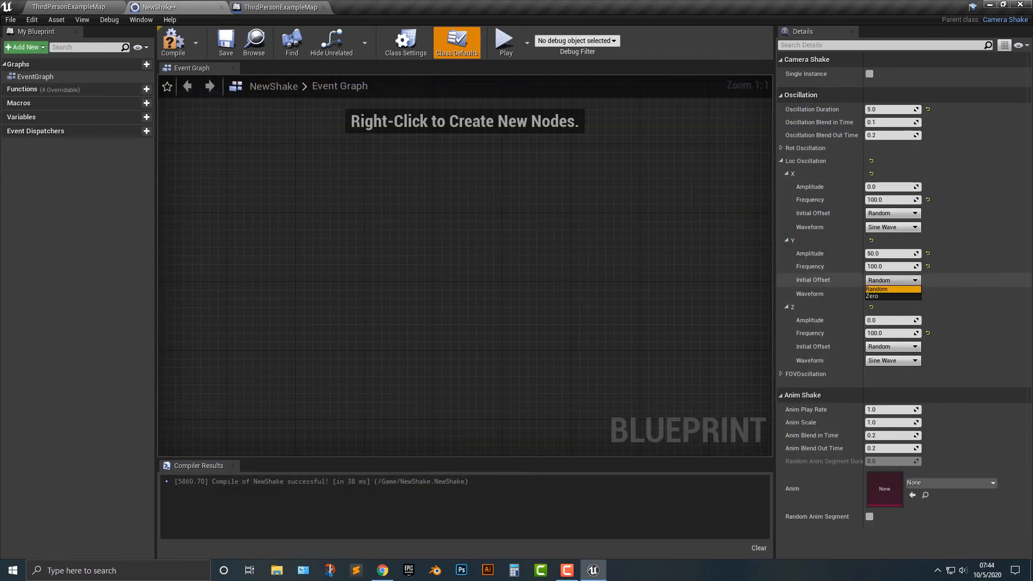
left_click(872, 296)
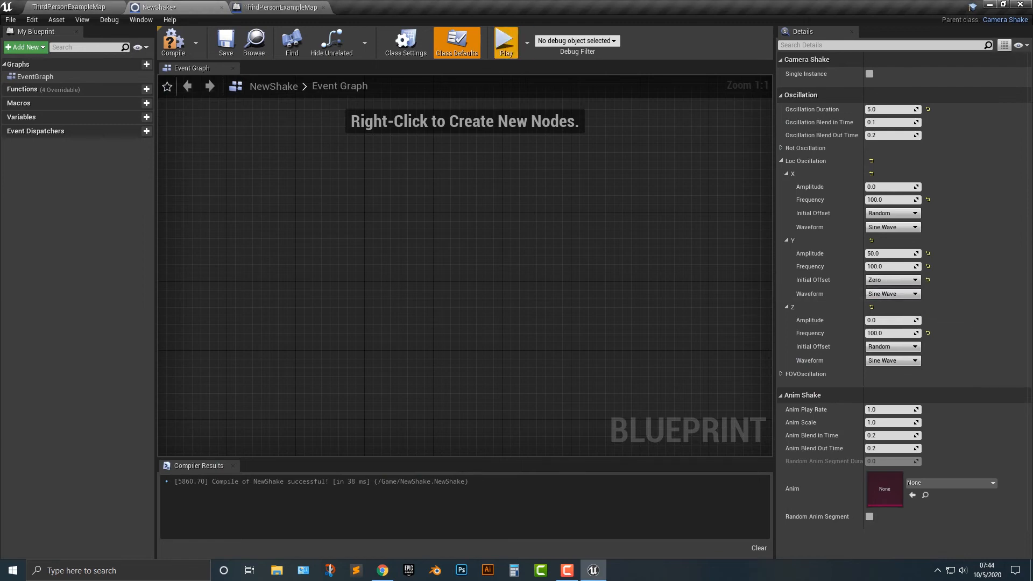
left_click(504, 40)
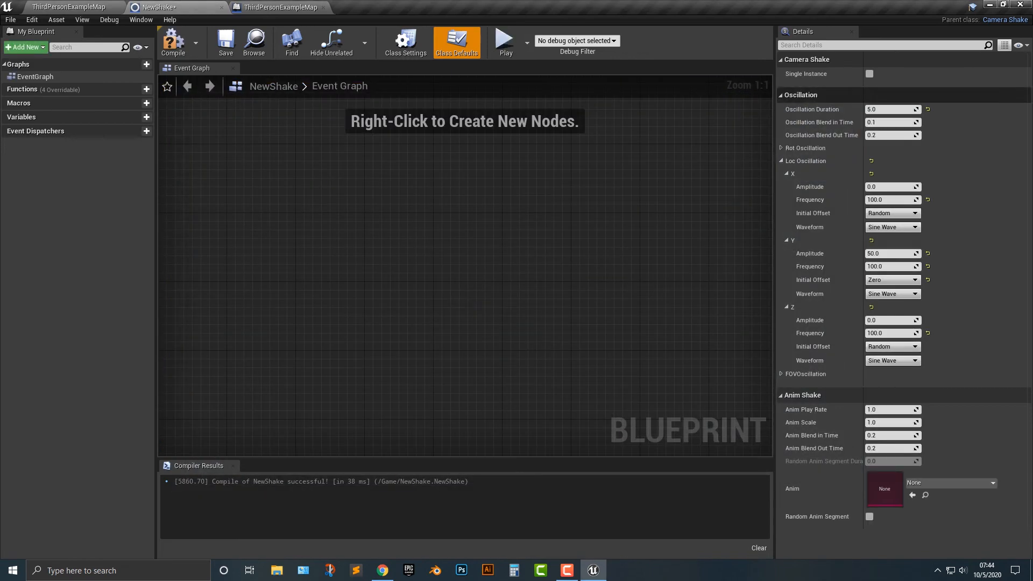
left_click(891, 280)
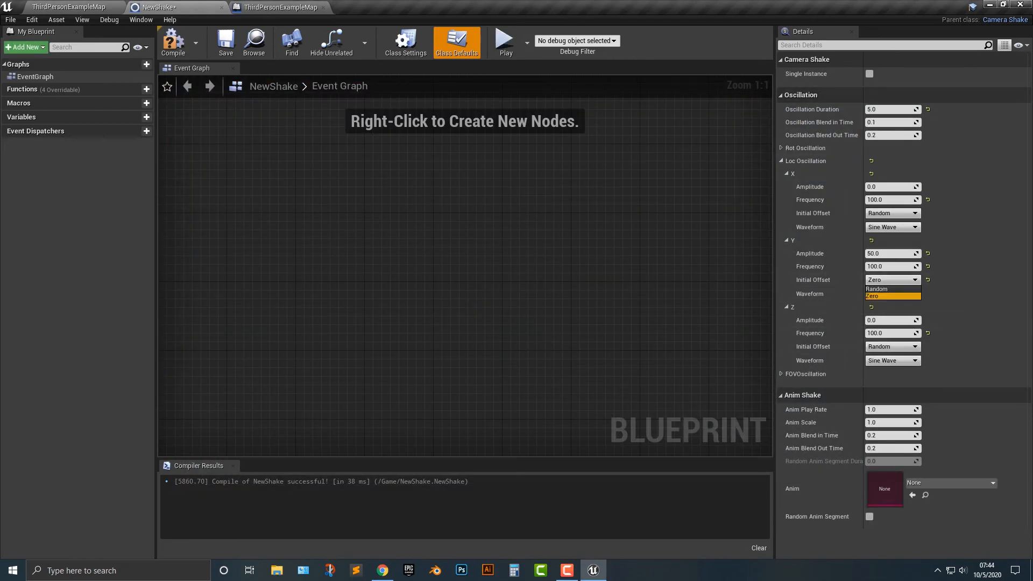
mouse_move(892, 296)
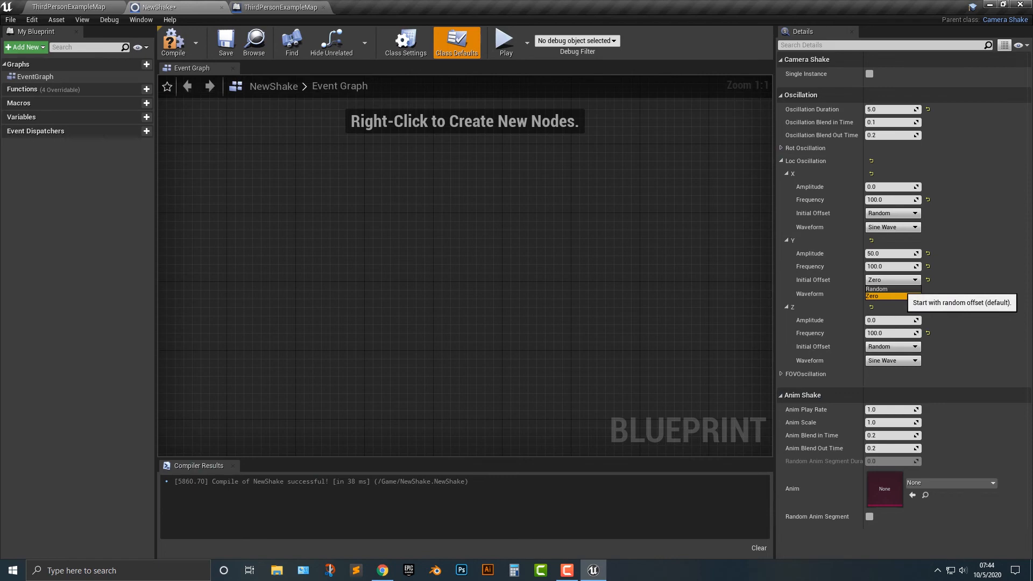
left_click(876, 288)
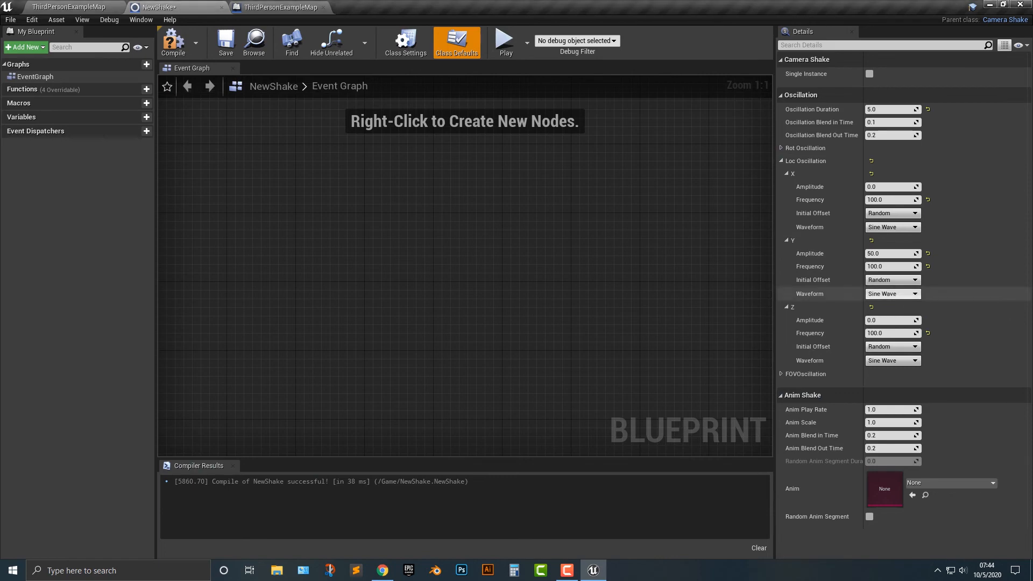
Step: Set the Y location oscillation waveform to Perlin Noise and play-test it
left_click(892, 293)
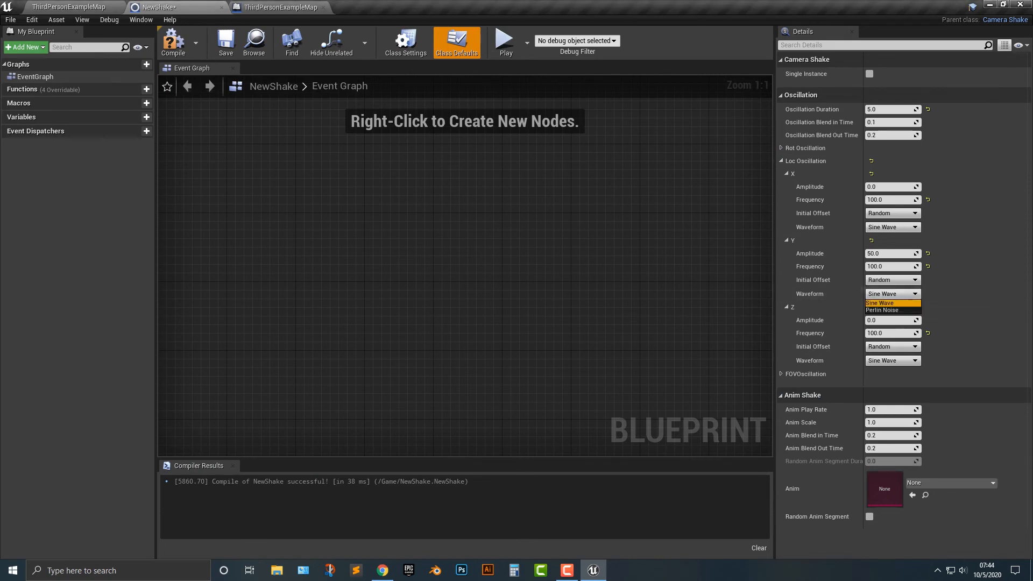
left_click(882, 310)
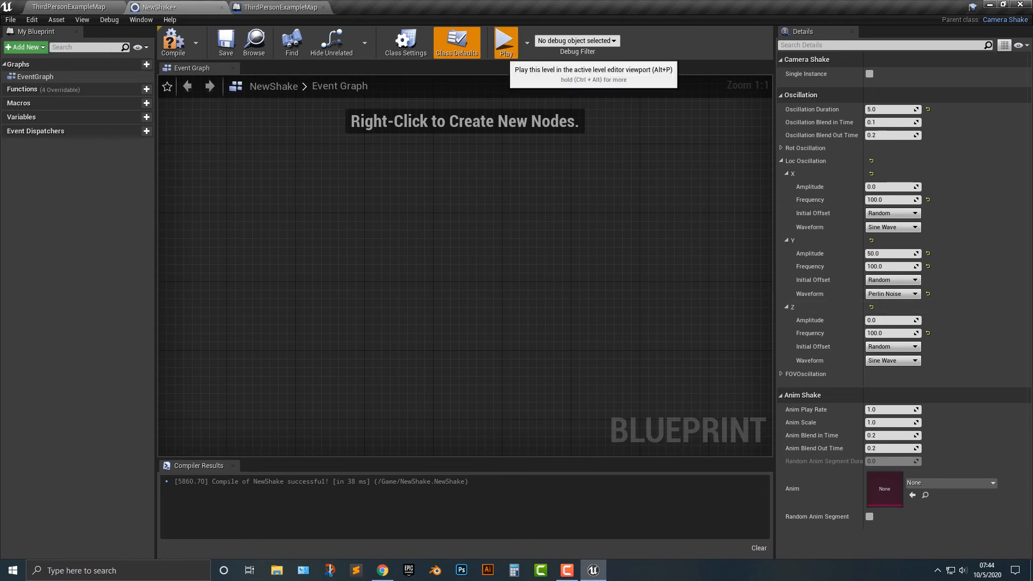
left_click(505, 41)
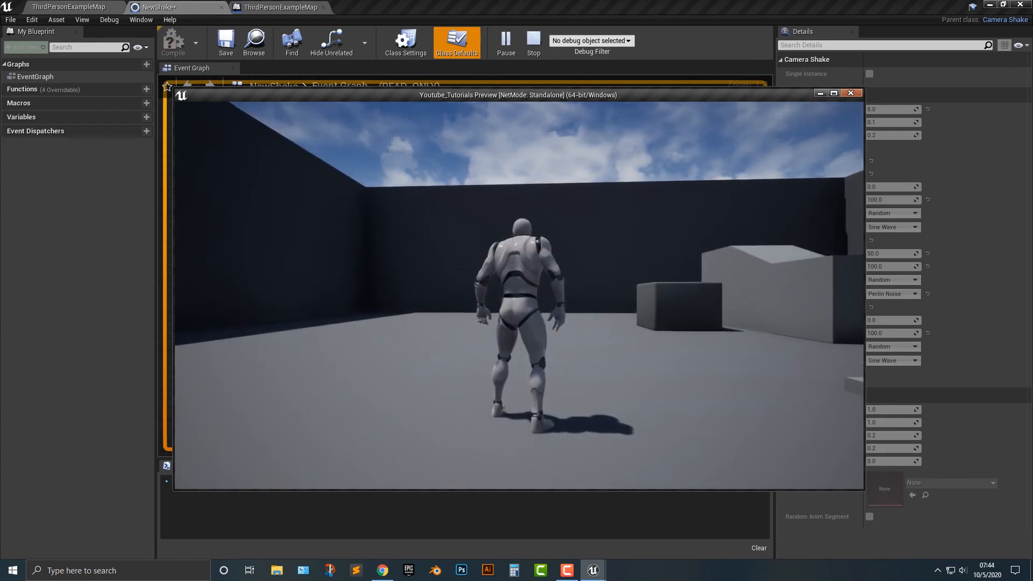
left_click(533, 43)
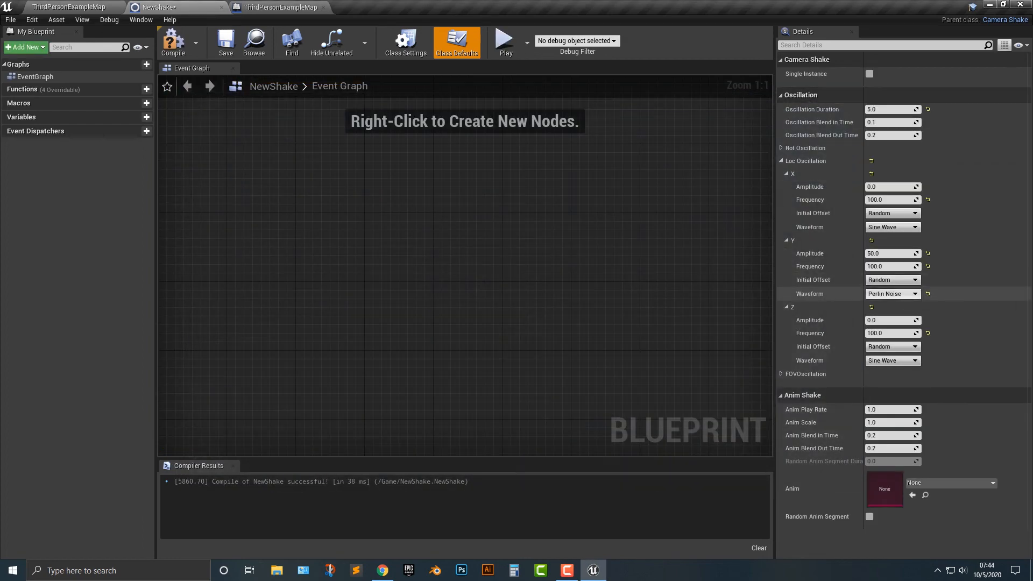
left_click(890, 293)
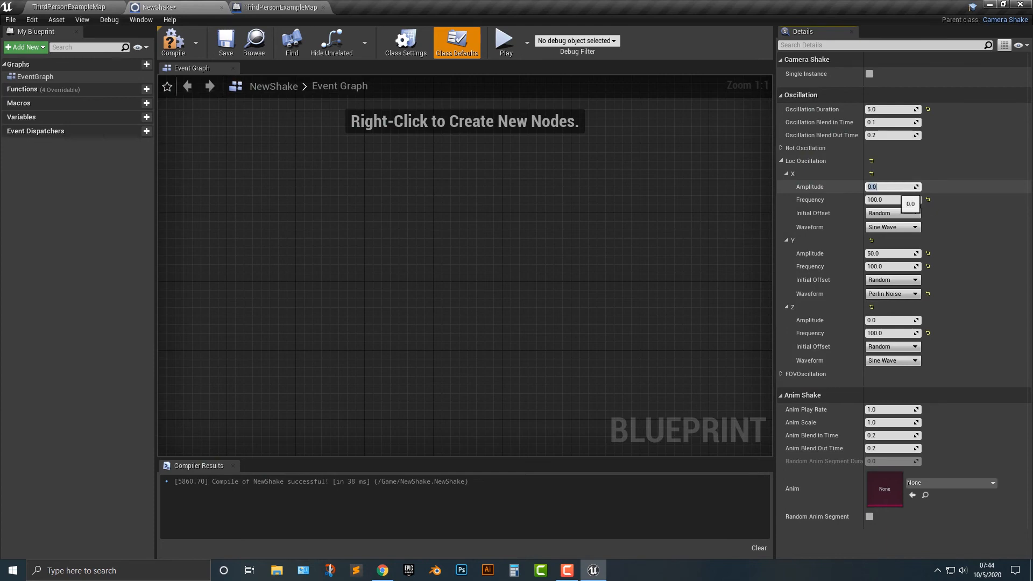
Step: Set X, Y and Z location amplitudes to 20.0, each with a Perlin Noise waveform
type("20.0")
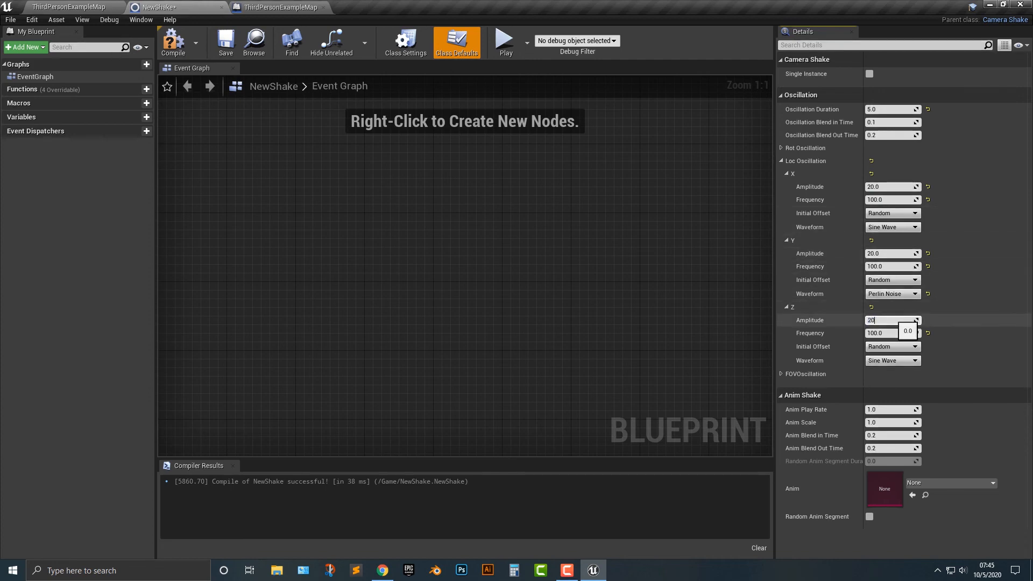
left_click(890, 227)
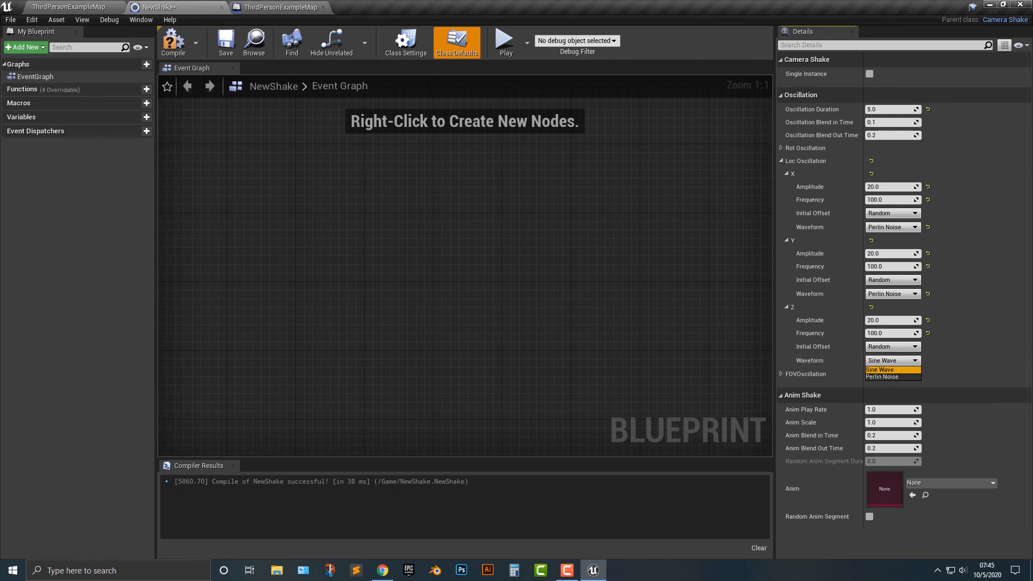
left_click(504, 38)
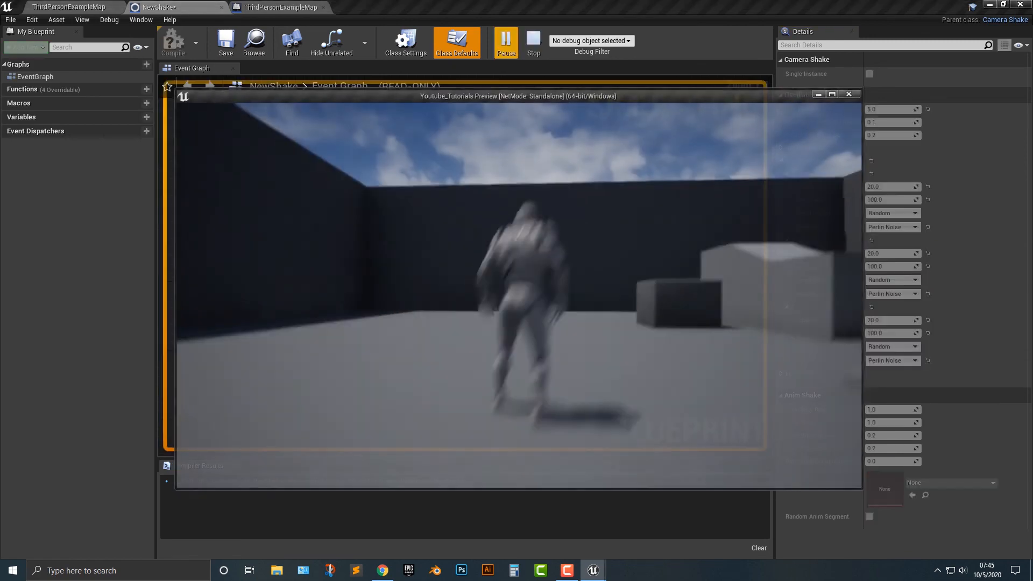